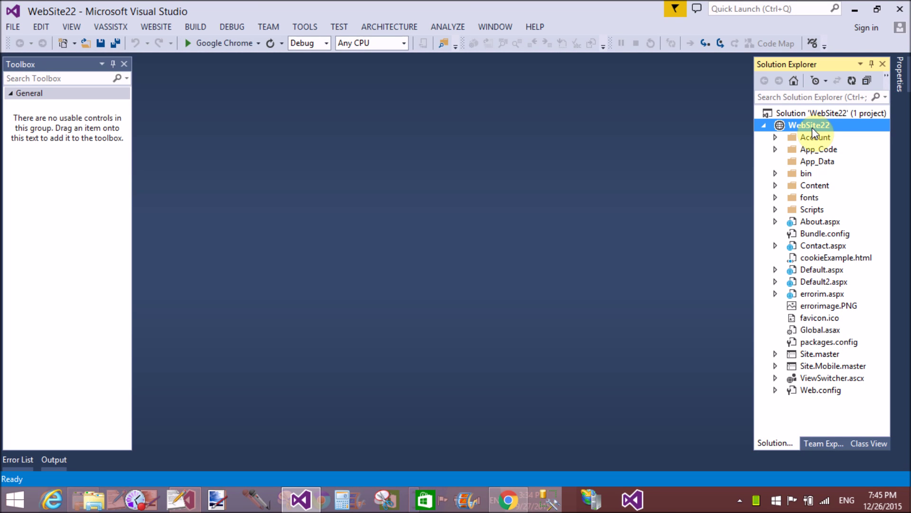
# - Open Add New Item for WebSite22 and choose the Web Form template, named ListItem.aspx
pyautogui.rightClick(808, 125)
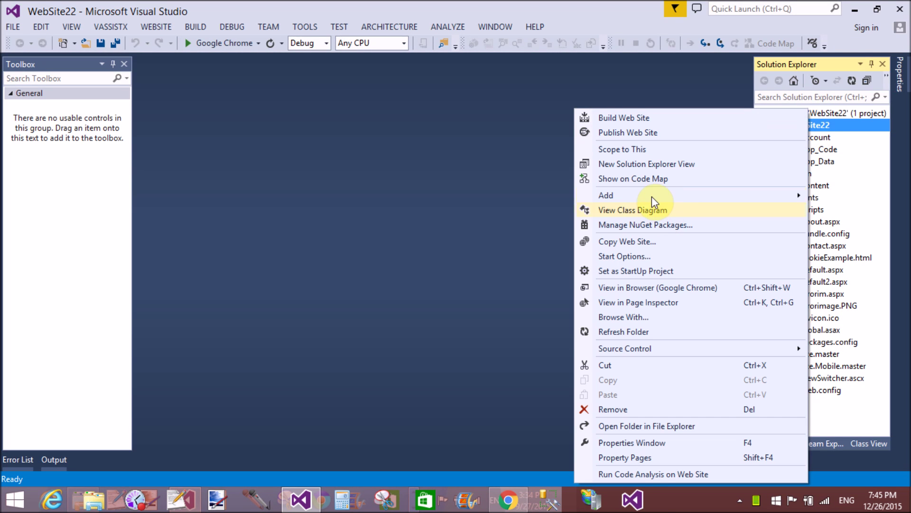
pyautogui.moveTo(656, 194)
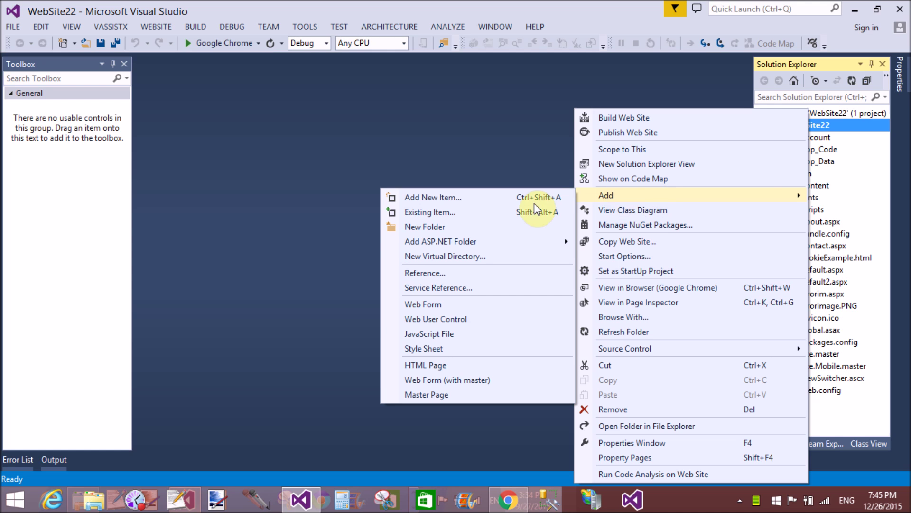
pyautogui.click(430, 212)
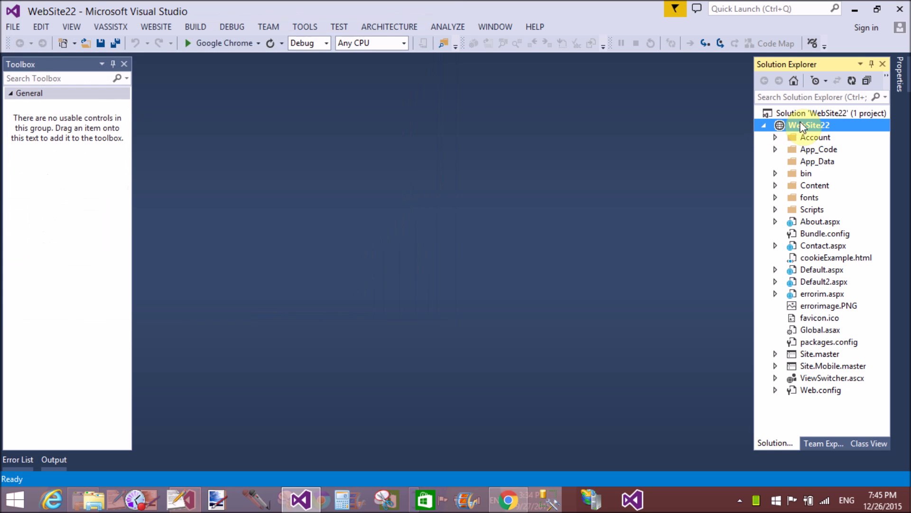
pyautogui.rightClick(812, 125)
pyautogui.write('ListItem.aspx')
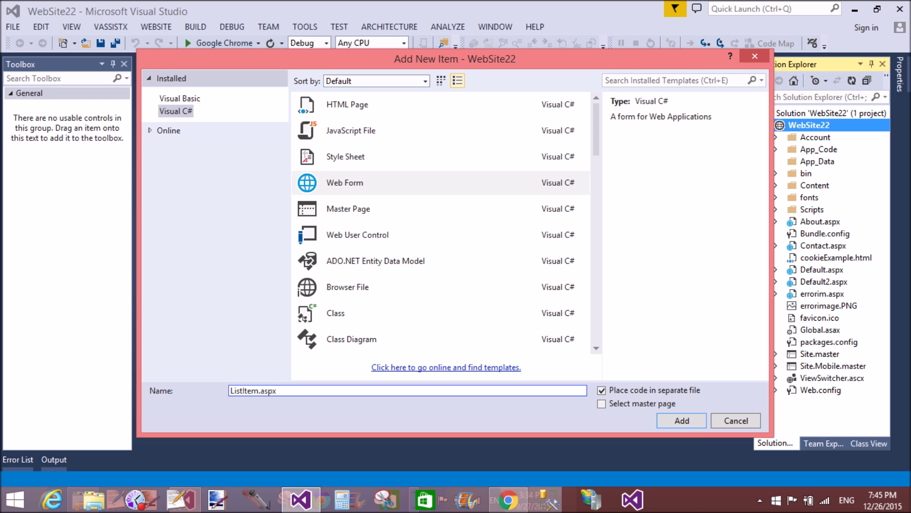
# - Create the ListItemCount.aspx web form and show it in Design view
pyautogui.click(681, 420)
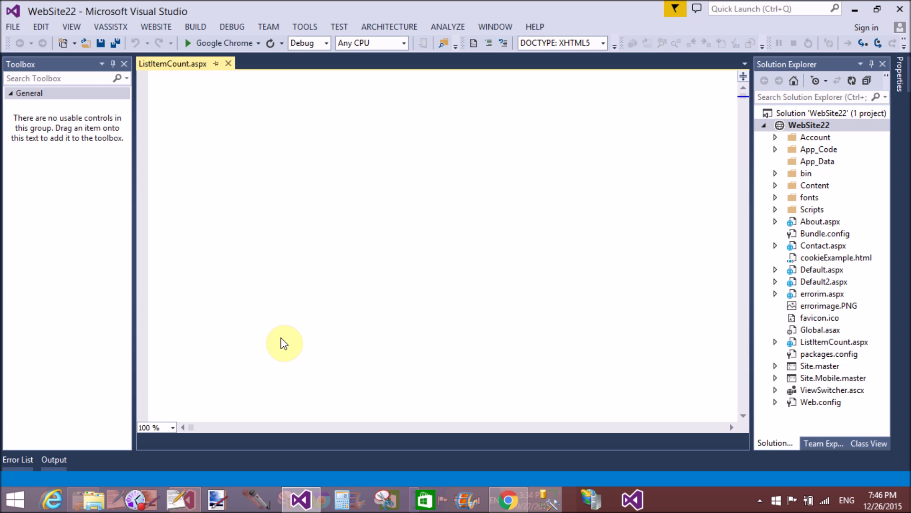
pyautogui.click(245, 441)
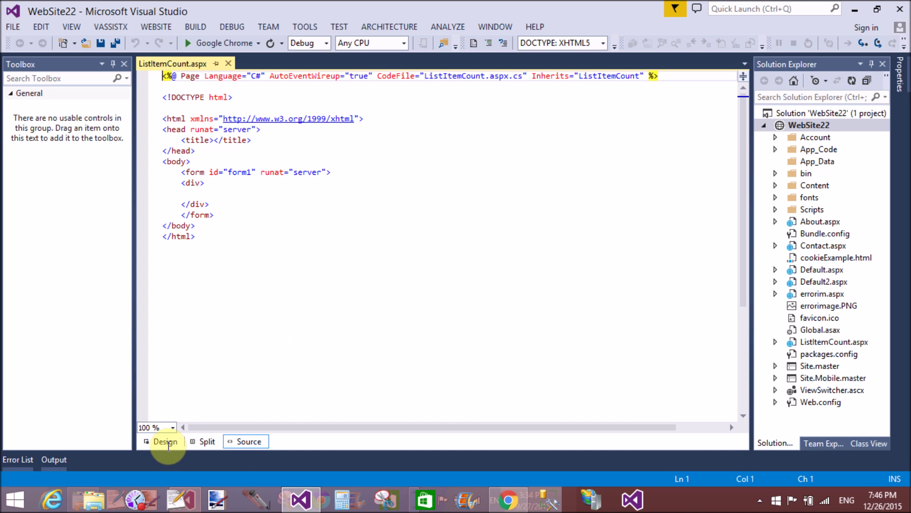
pyautogui.click(165, 441)
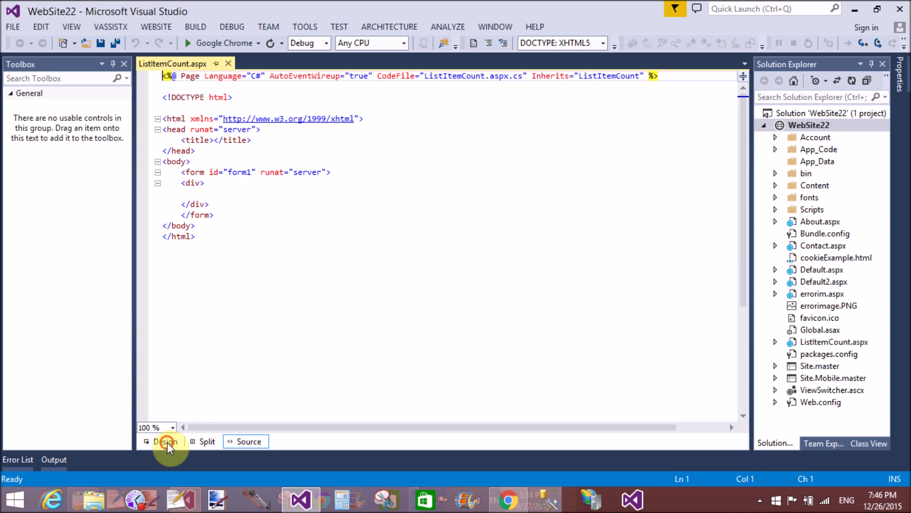
pyautogui.click(166, 441)
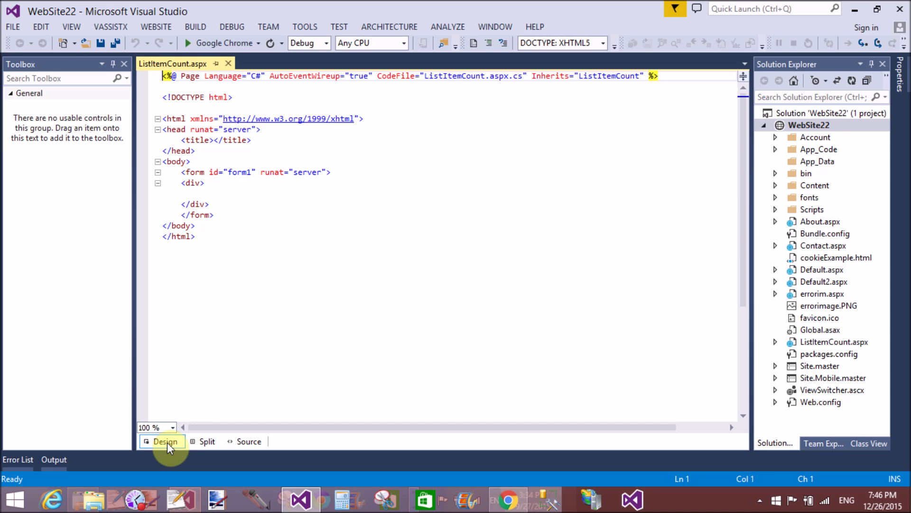
pyautogui.click(165, 441)
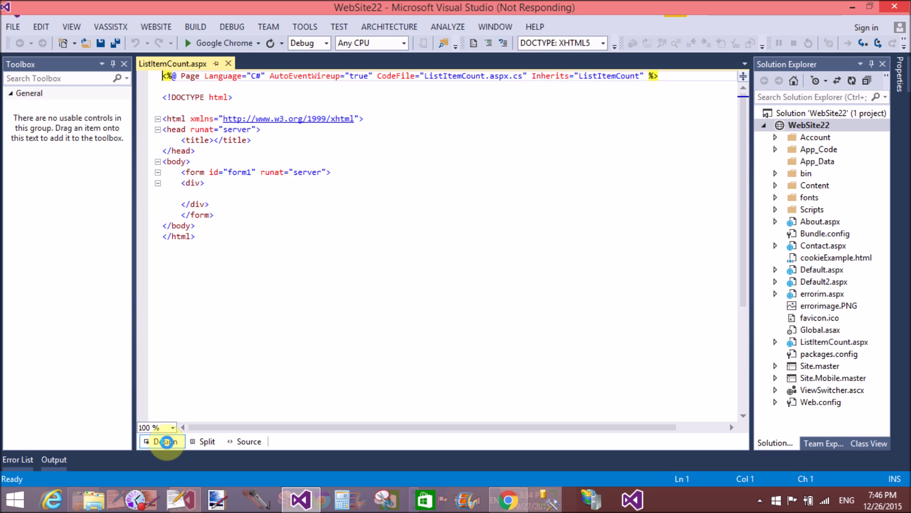
pyautogui.click(165, 441)
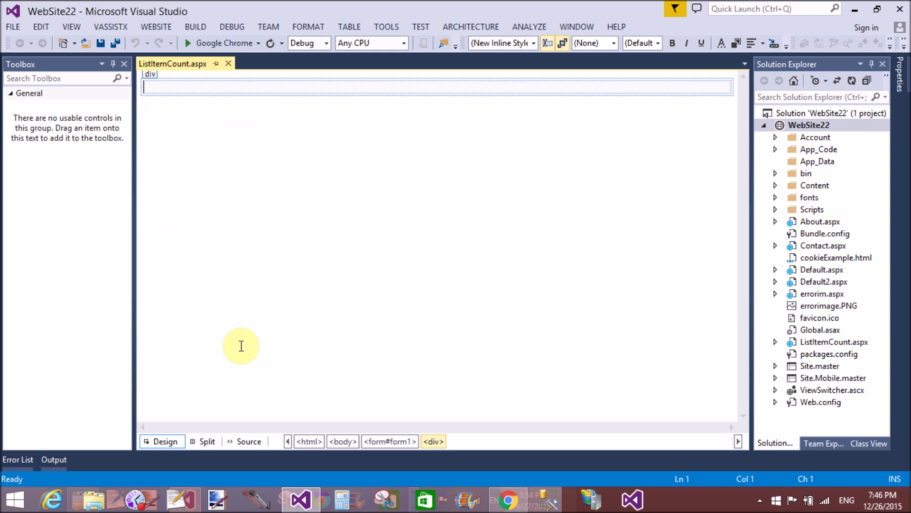
# - Place DropDownList1 from the Toolbox onto the page and open its smart-tag tasks
pyautogui.click(29, 93)
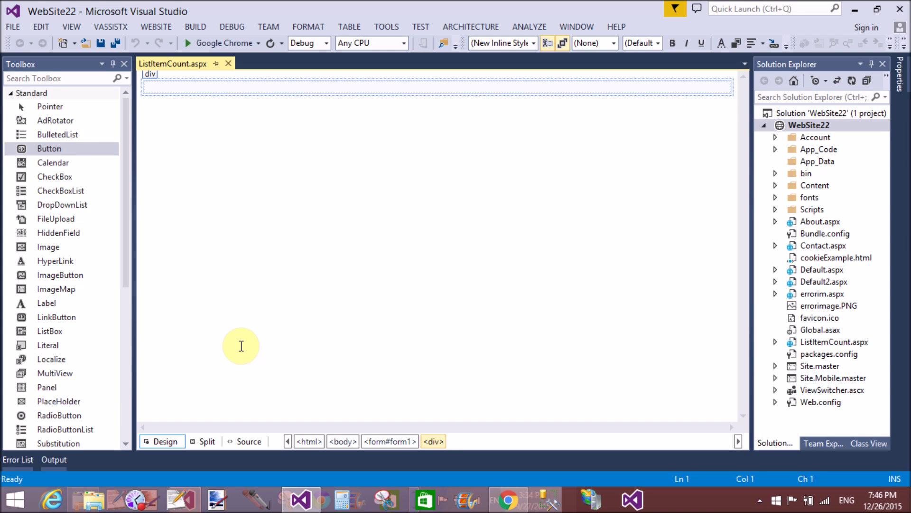
pyautogui.moveTo(130, 296)
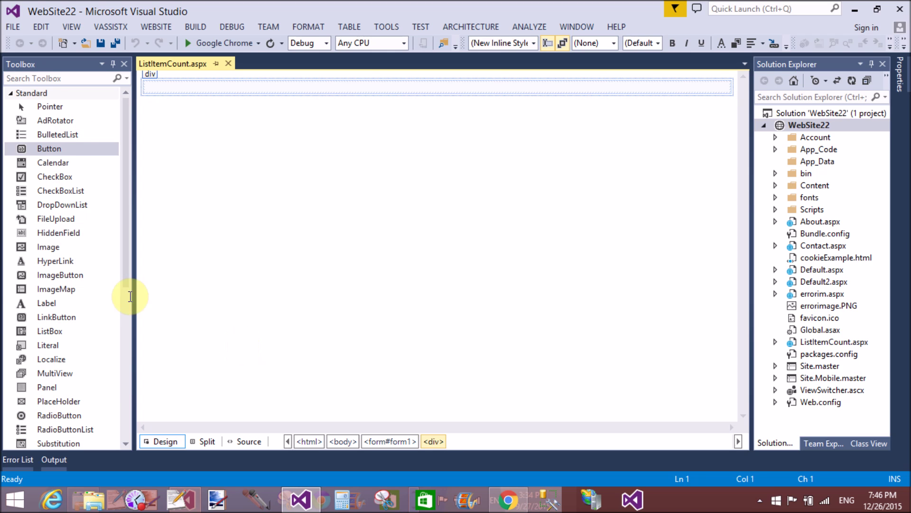
pyautogui.moveTo(77, 207)
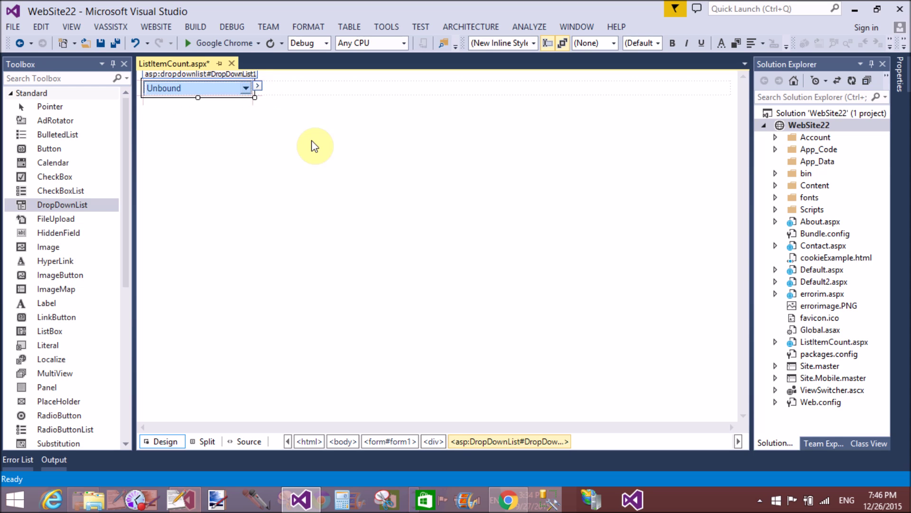
pyautogui.click(256, 86)
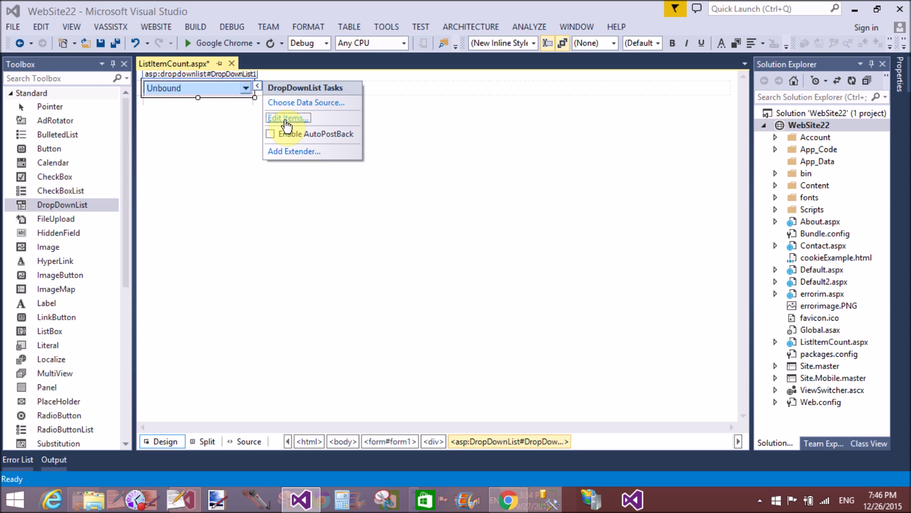
# - Add the items Apple, Mango and Orange to DropDownList1 and confirm
pyautogui.click(287, 118)
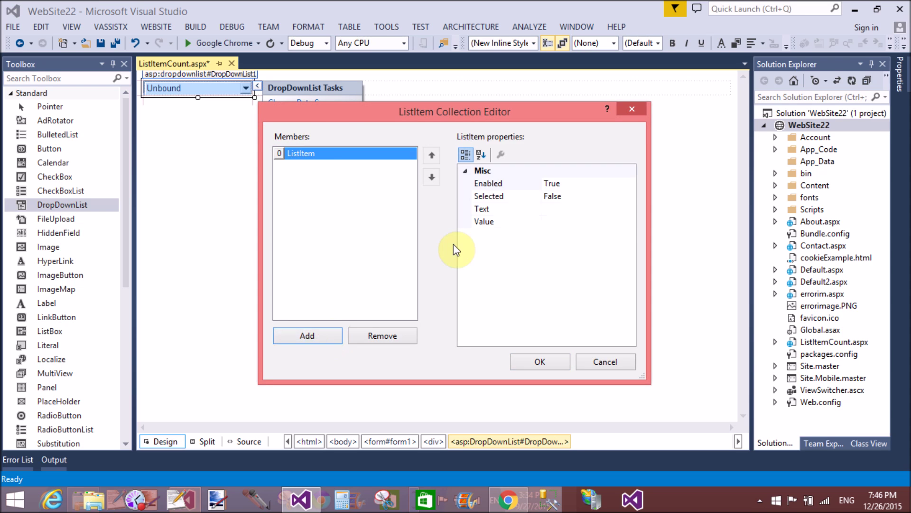
pyautogui.write('A')
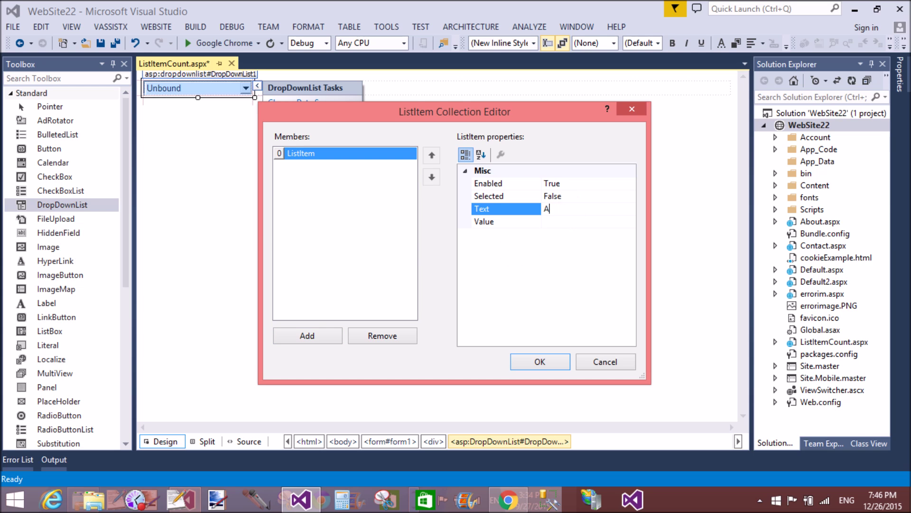
pyautogui.write('pple')
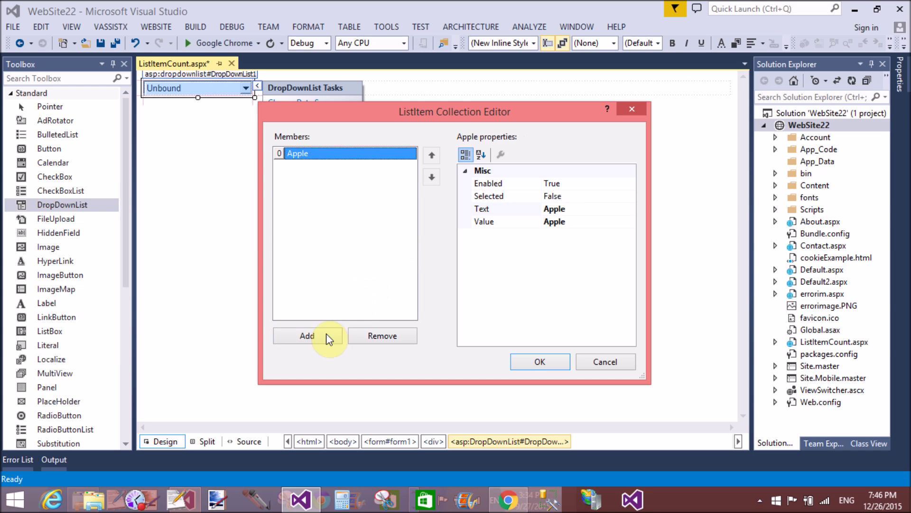
pyautogui.click(307, 336)
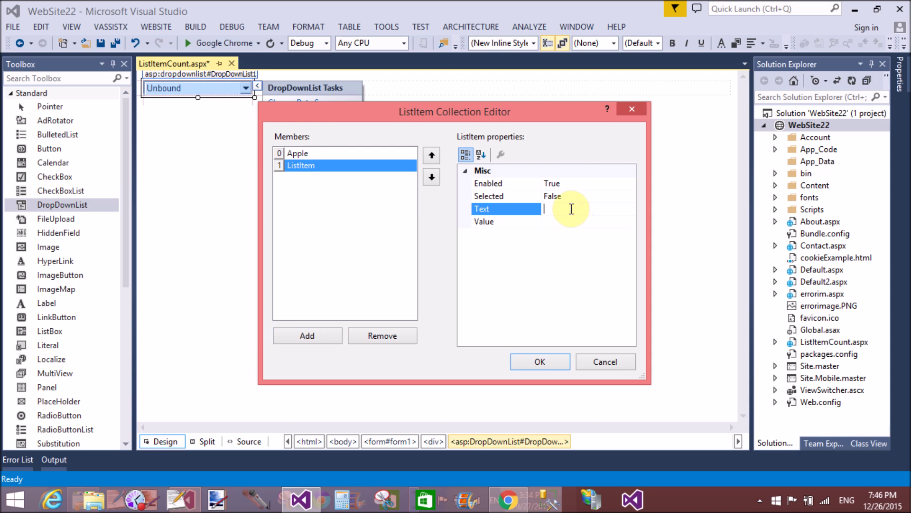
pyautogui.write('Mango')
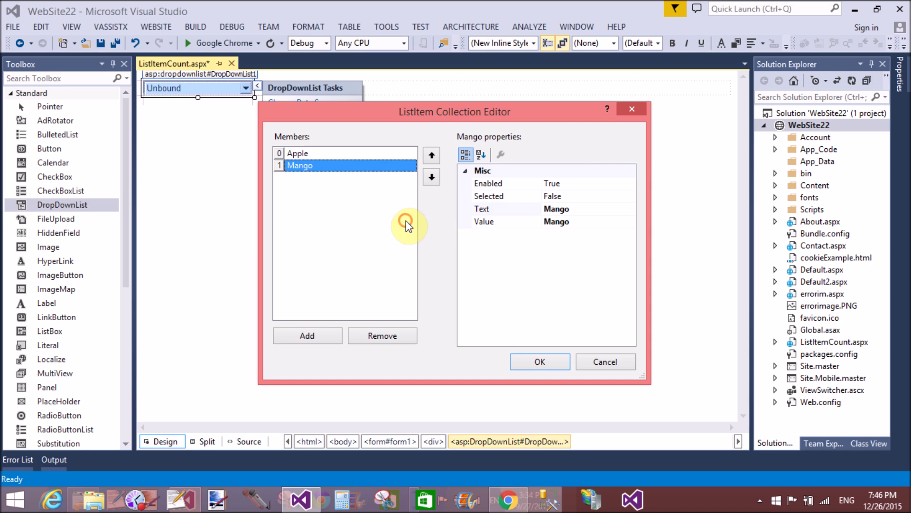
pyautogui.click(307, 335)
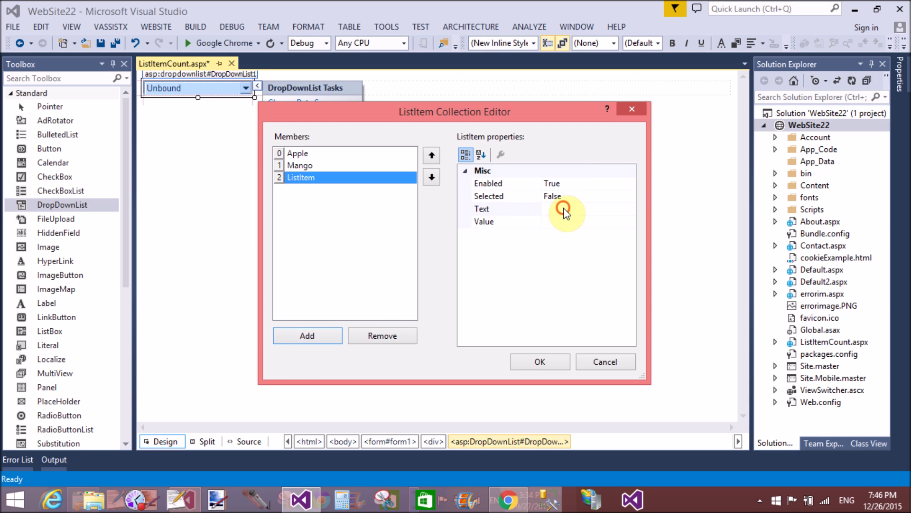
pyautogui.write('Orange')
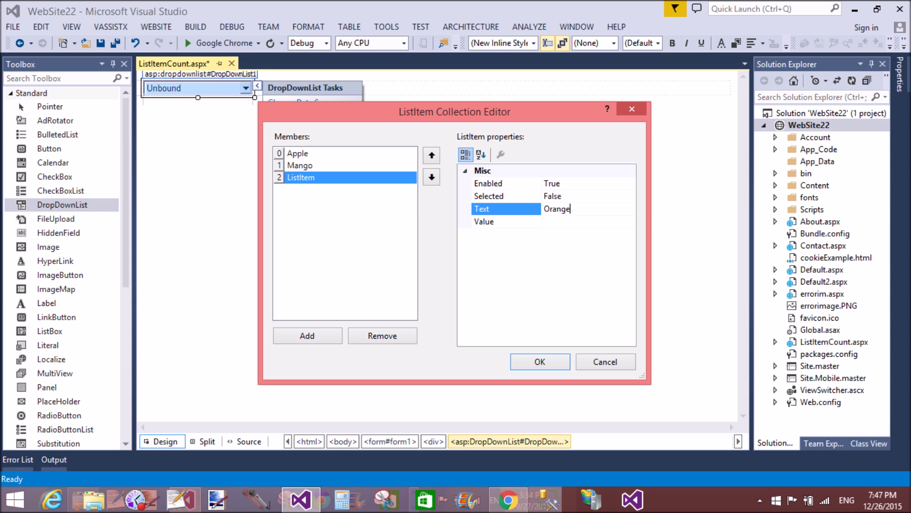
pyautogui.click(539, 362)
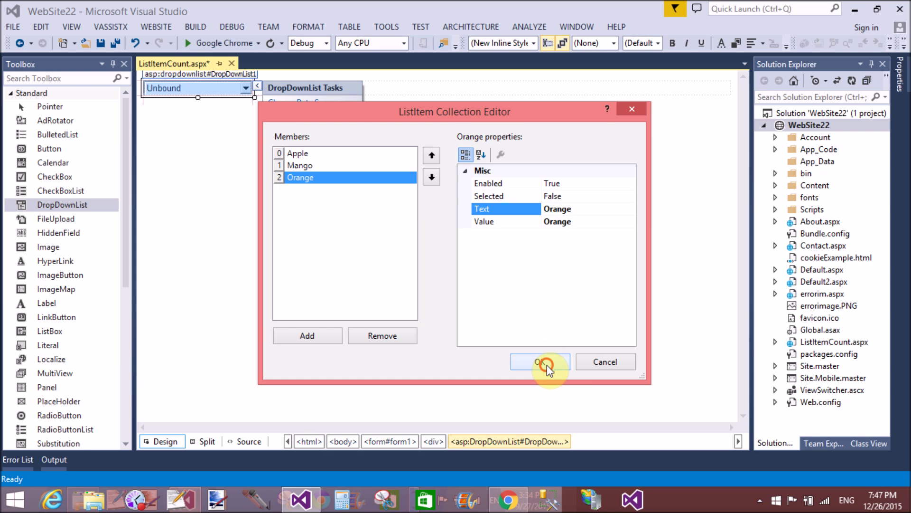
pyautogui.click(539, 361)
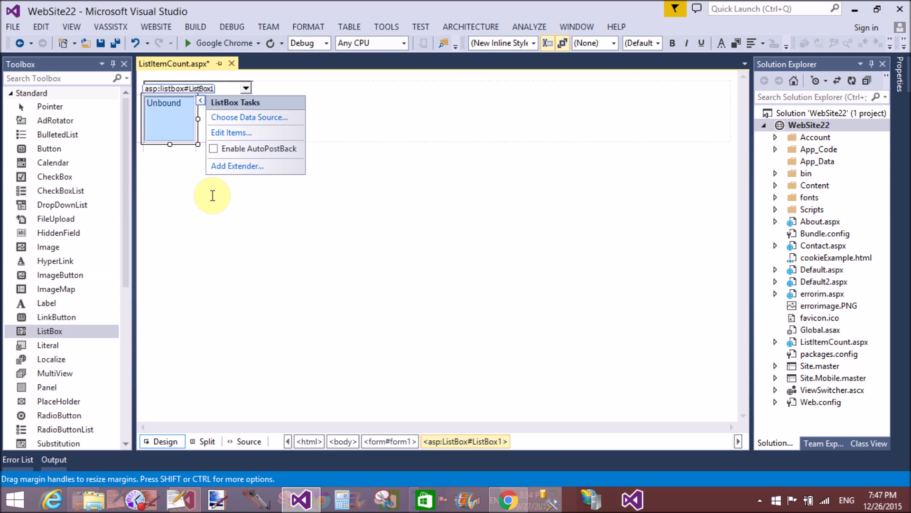
# - Add PHP, ASP.NET, C# and C++ items to ListBox1 after Java and confirm
pyautogui.click(230, 133)
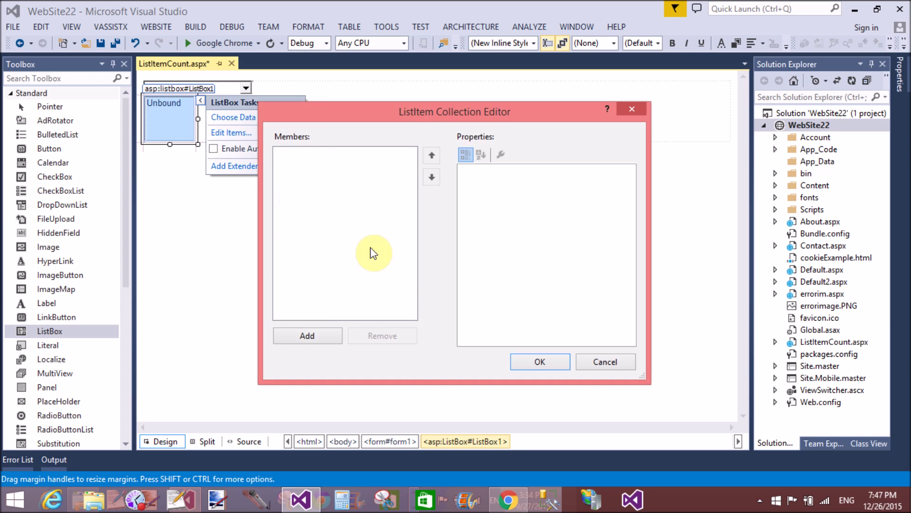
pyautogui.click(307, 335)
pyautogui.write('J')
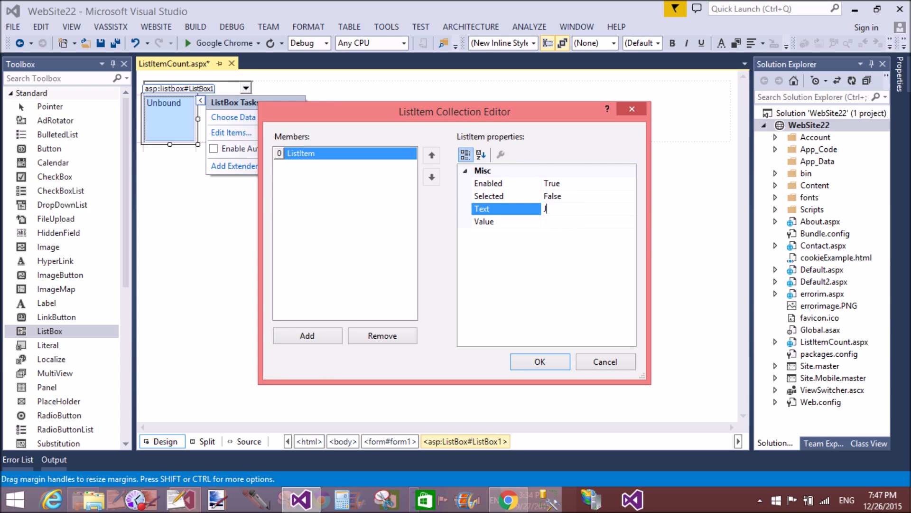
pyautogui.click(307, 335)
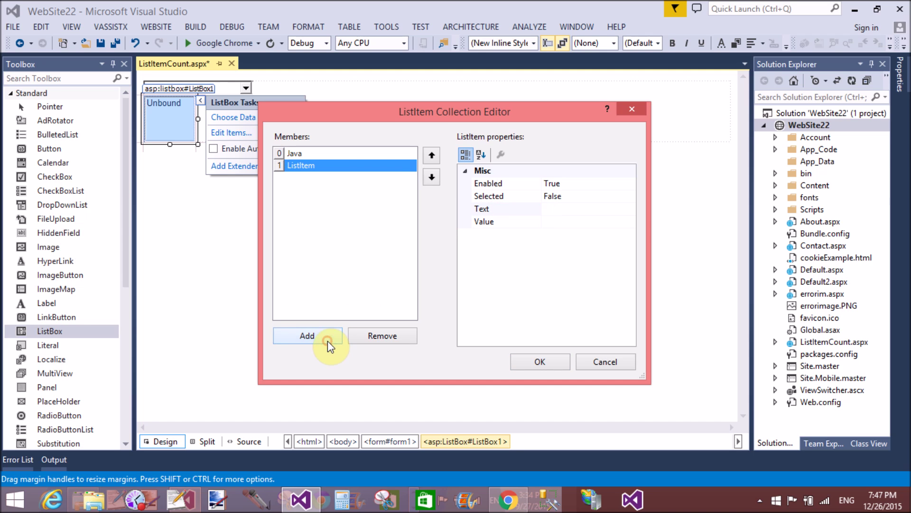
pyautogui.write('PHP')
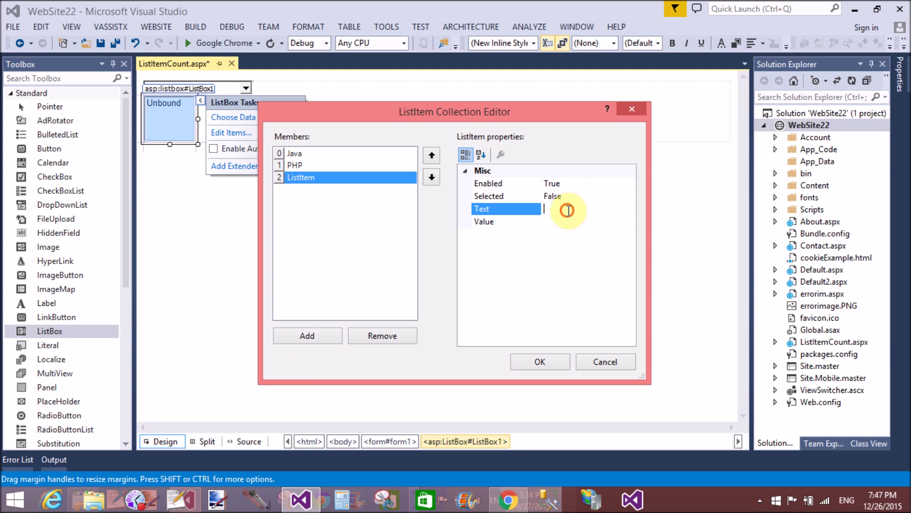
pyautogui.write('ASP.NET')
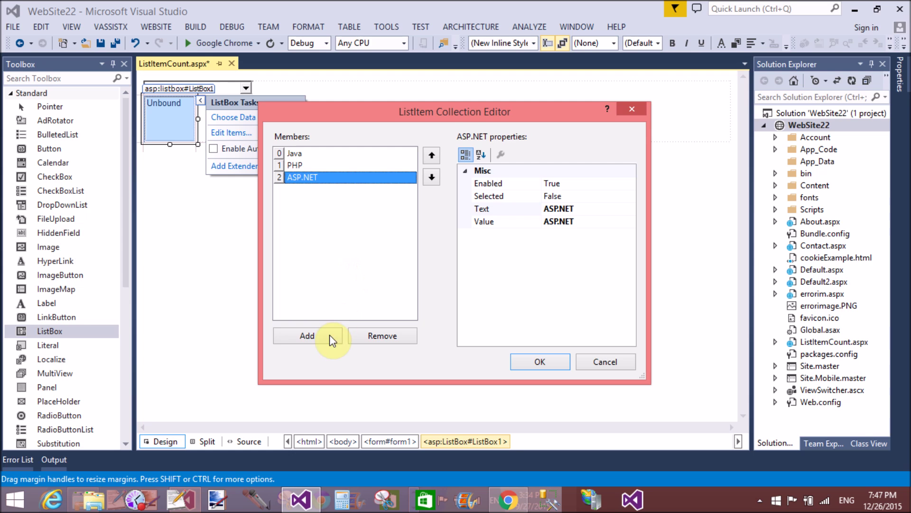
pyautogui.click(307, 336)
pyautogui.write('C#')
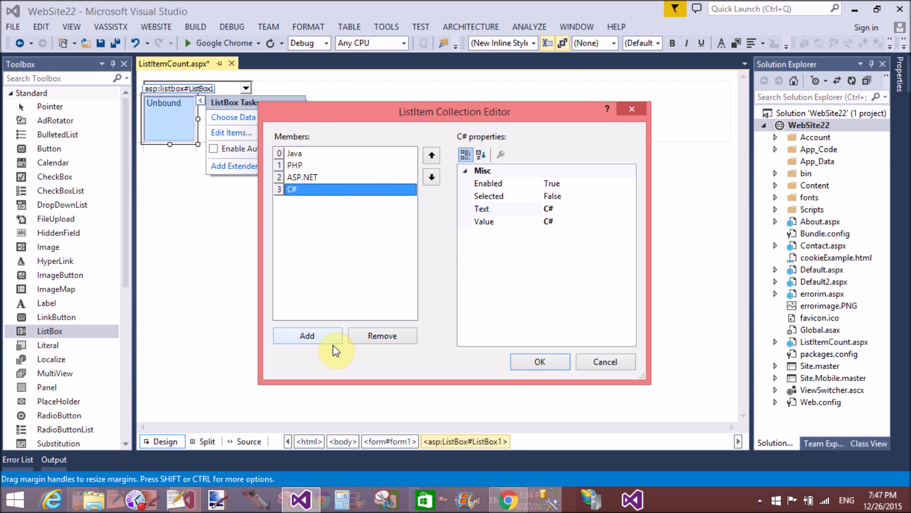
pyautogui.click(307, 336)
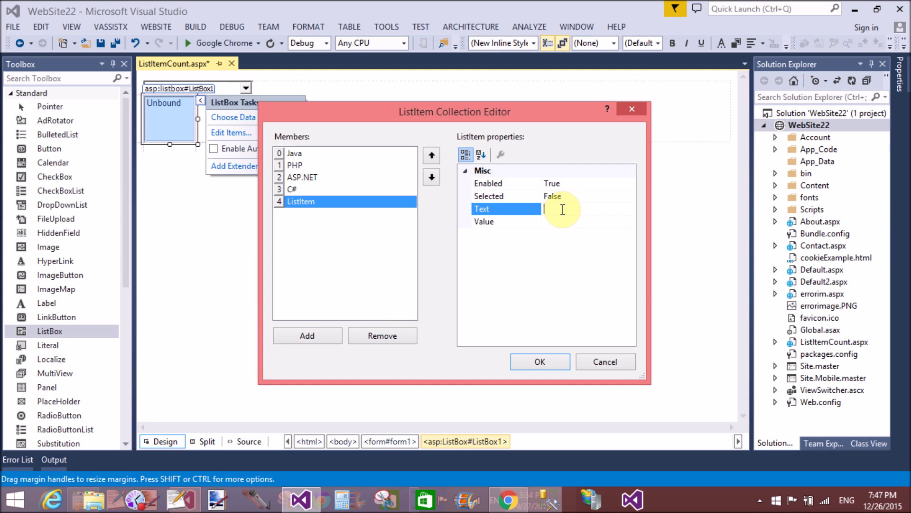
pyautogui.write('C++')
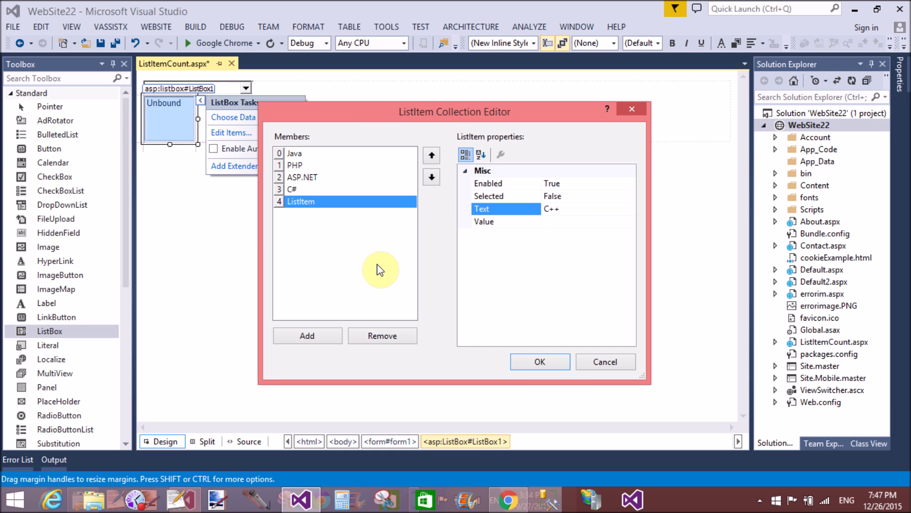
pyautogui.click(539, 361)
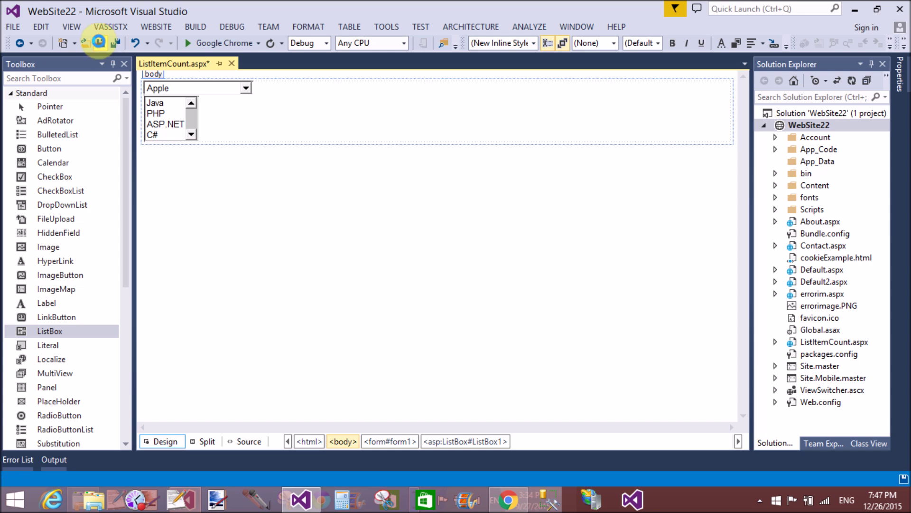
# - Place Button1 beside the ListBox, then view the page's source markup
pyautogui.click(50, 148)
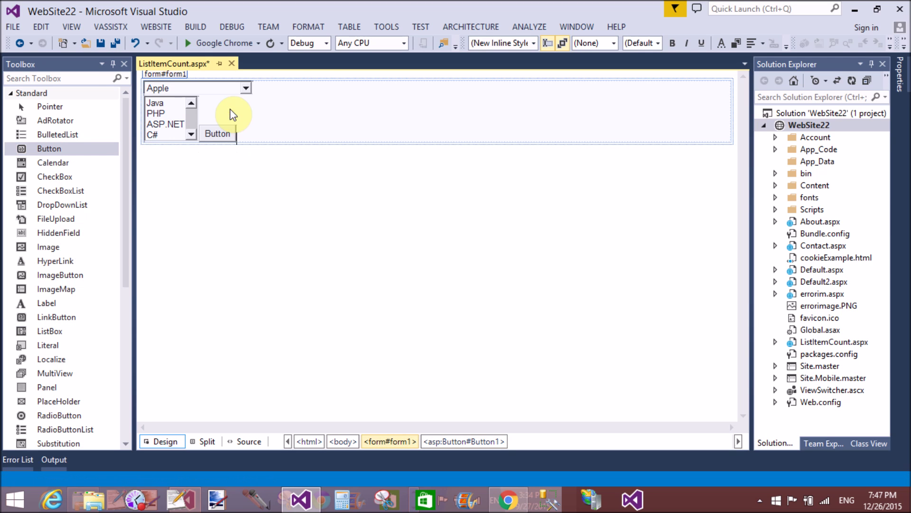
pyautogui.click(217, 132)
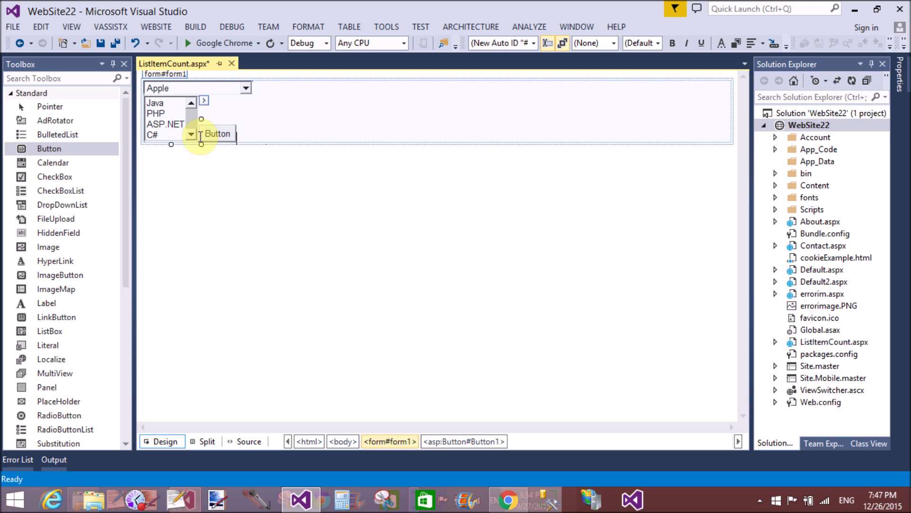
pyautogui.click(226, 390)
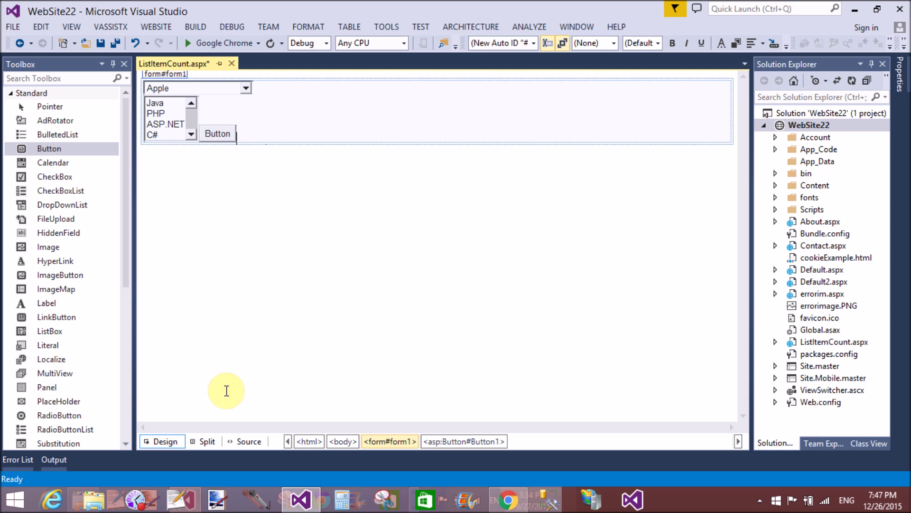
pyautogui.click(246, 441)
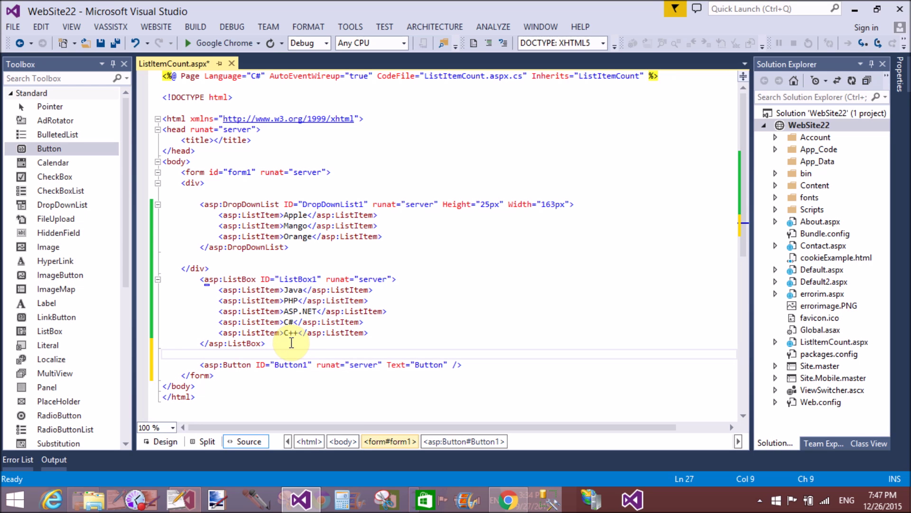
# - Insert <br /> before the asp:Button and set its Text to COUNT ITEMS
pyautogui.write('<BR />')
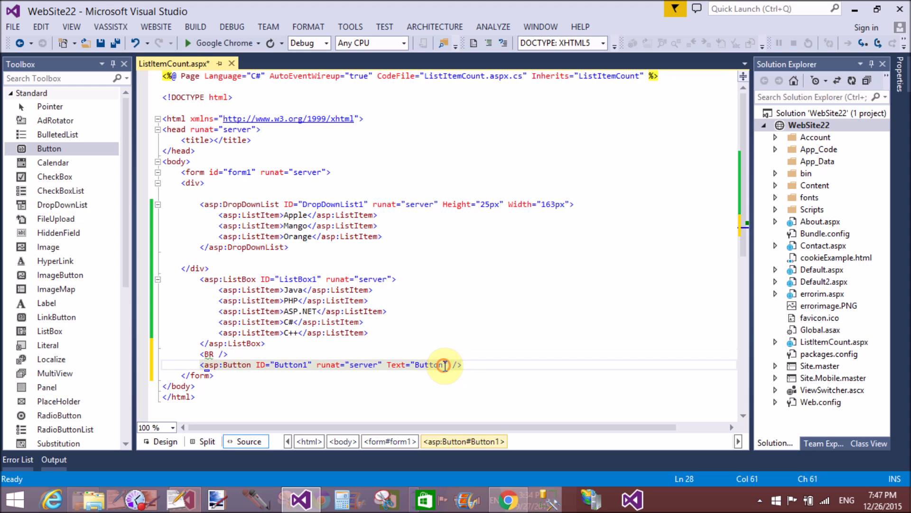
pyautogui.write('c')
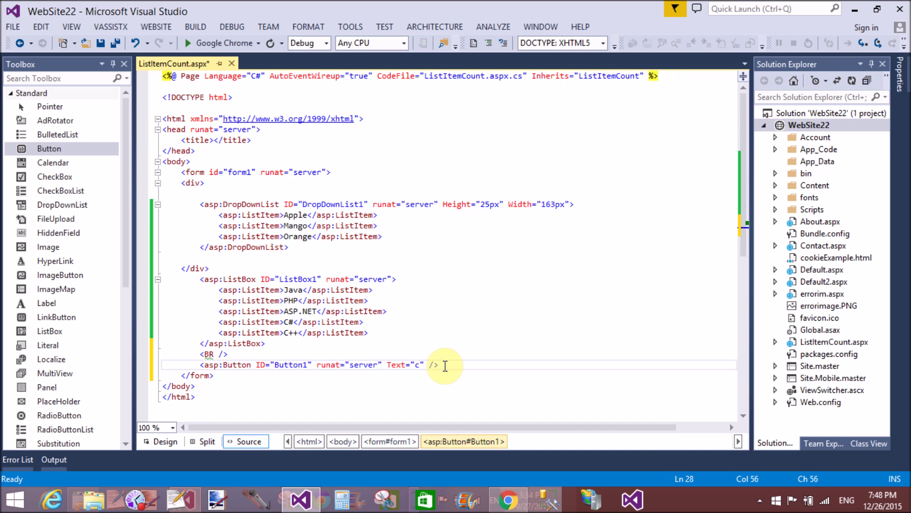
pyautogui.write('OUNT')
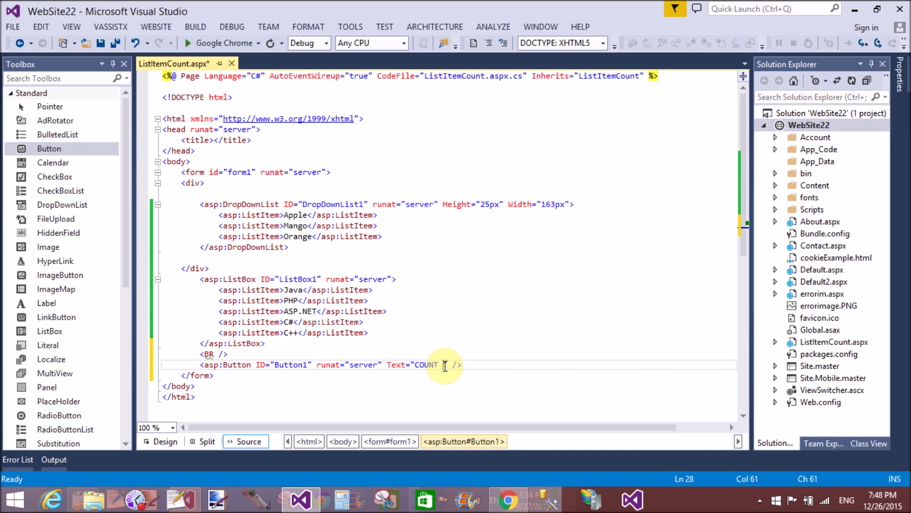
pyautogui.write('ITEMS')
pyautogui.click(449, 354)
pyautogui.write('br')
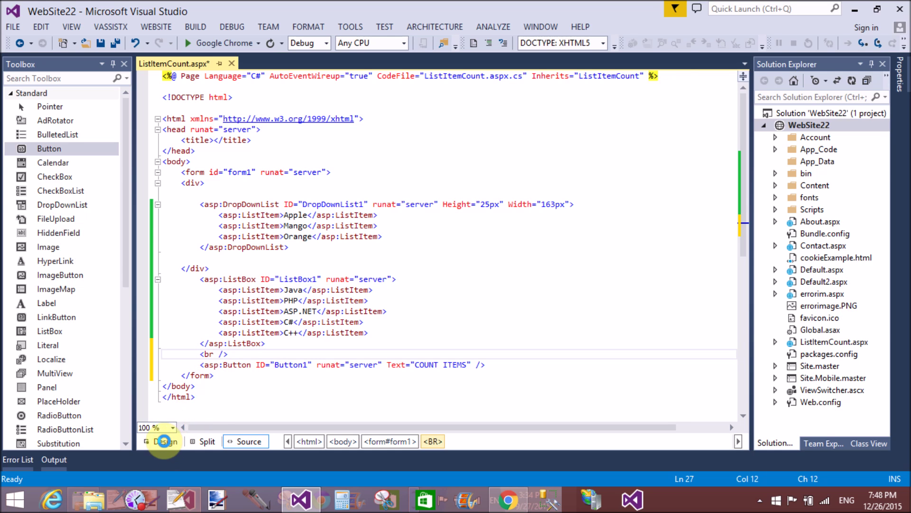
# - Generate the Button1_Click handler by double-clicking COUNT ITEMS in Design view
pyautogui.click(163, 441)
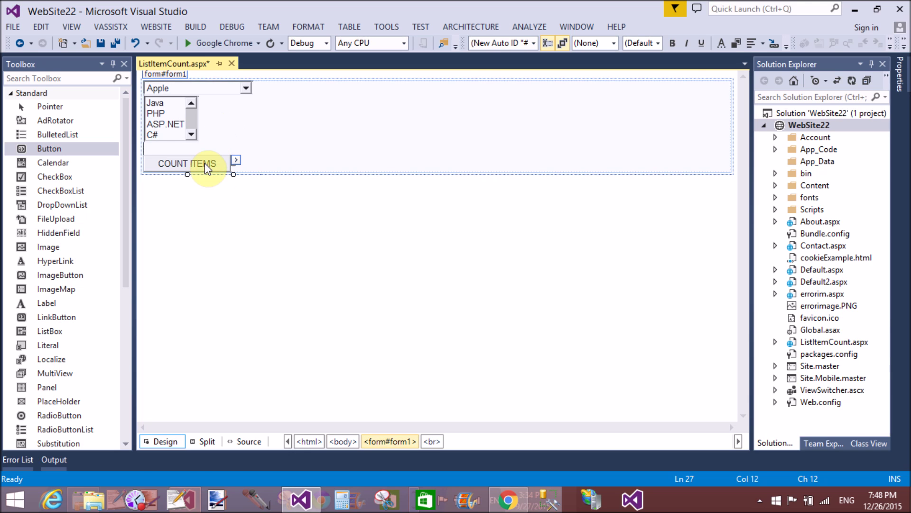
pyautogui.click(186, 163)
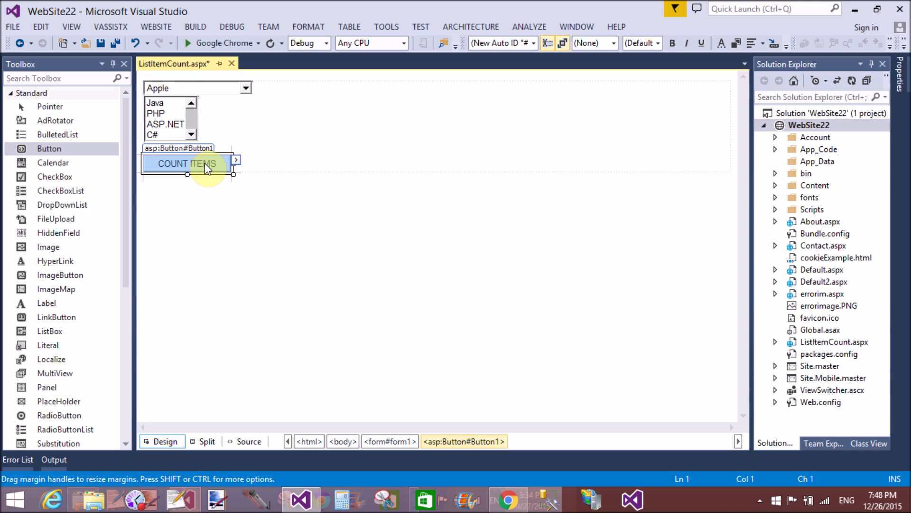
pyautogui.doubleClick(186, 163)
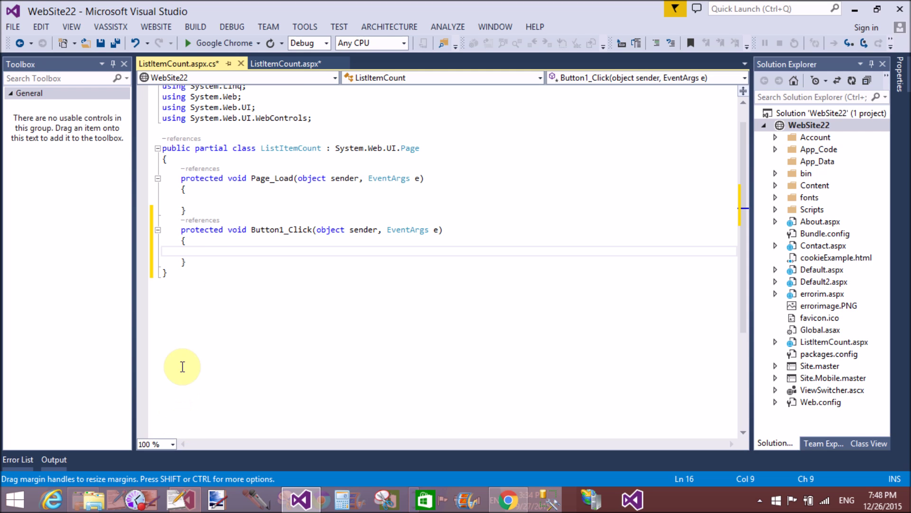
# - Add Label1 below the button and open ListItemCount.aspx.cs
pyautogui.click(285, 63)
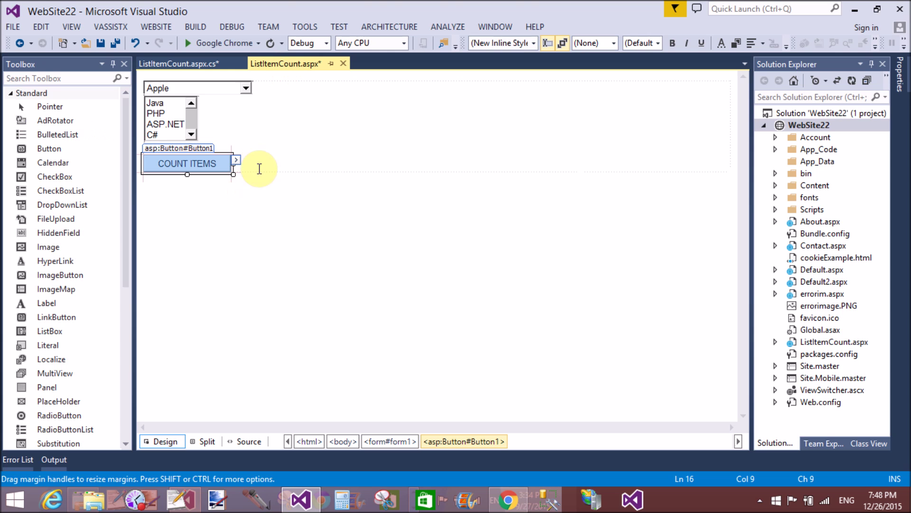
pyautogui.click(263, 163)
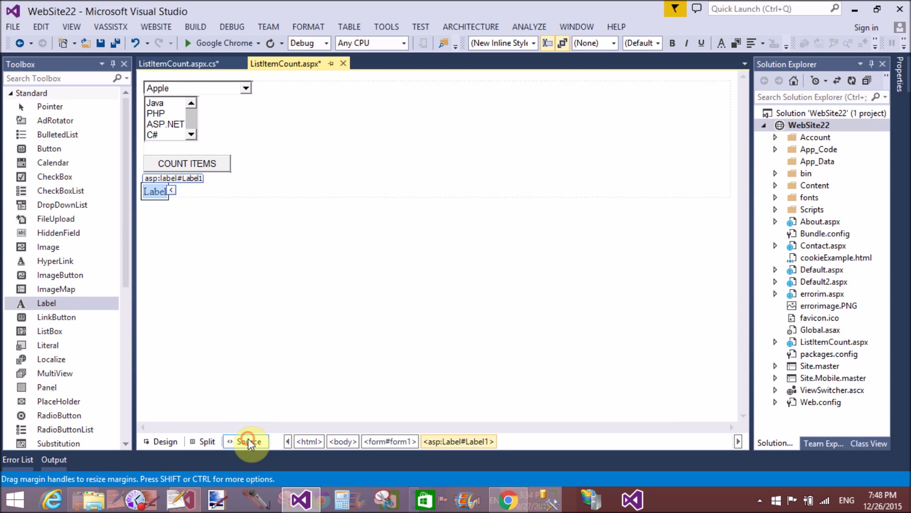
pyautogui.click(246, 441)
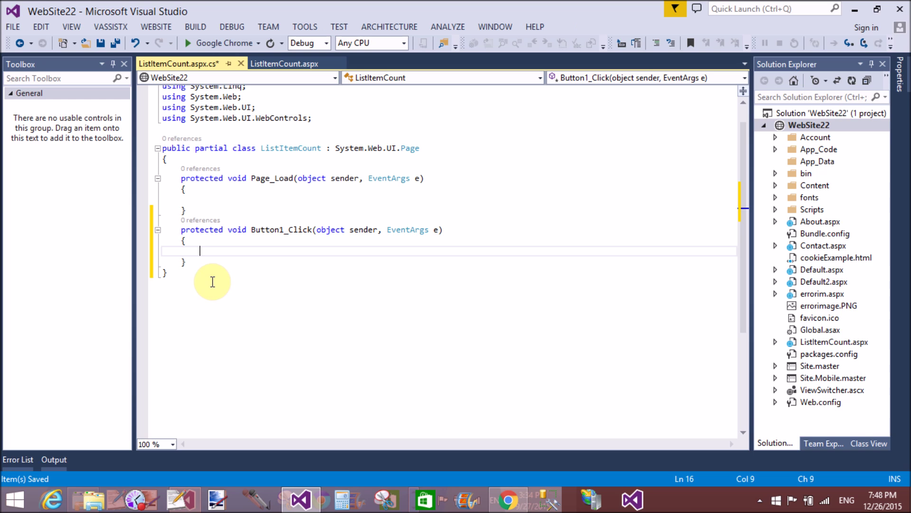
# - Start Button1_Click with Label1.Text += "Total Items in Dropdownlist"
pyautogui.write('labe')
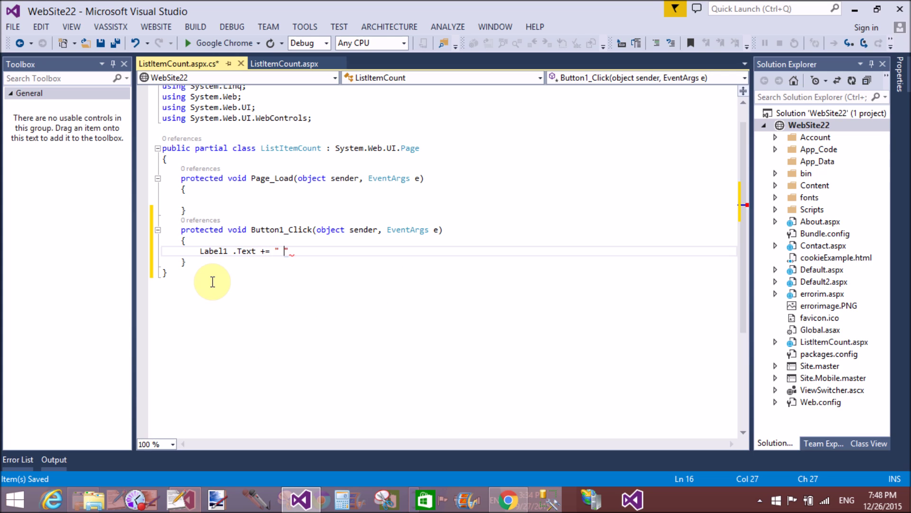
pyautogui.press('Backspace')
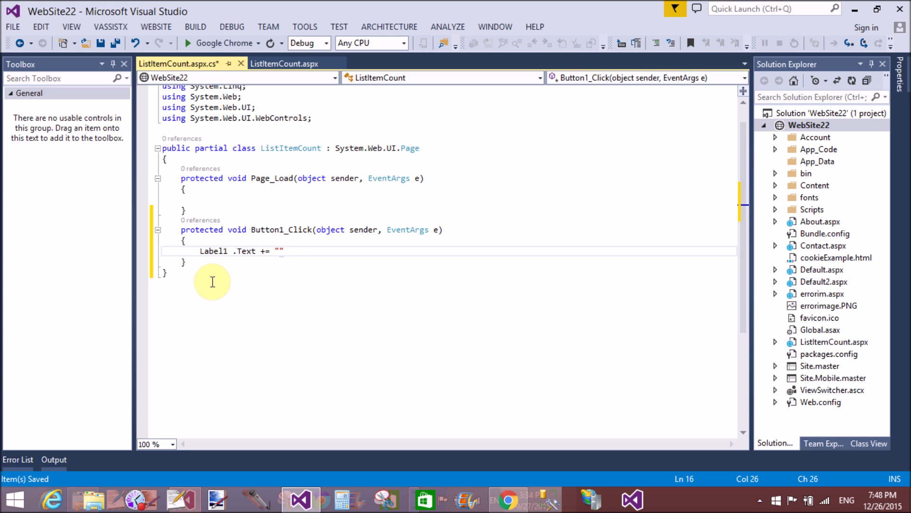
pyautogui.write('T')
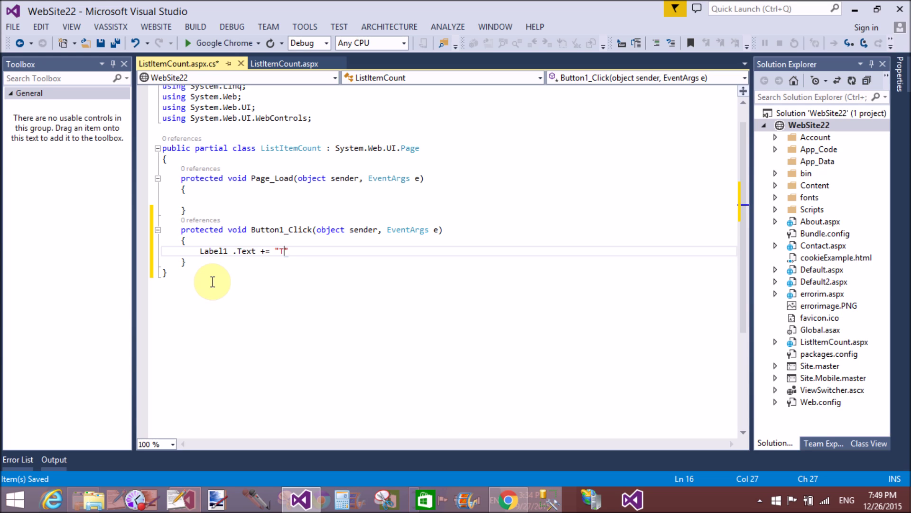
pyautogui.write('otal')
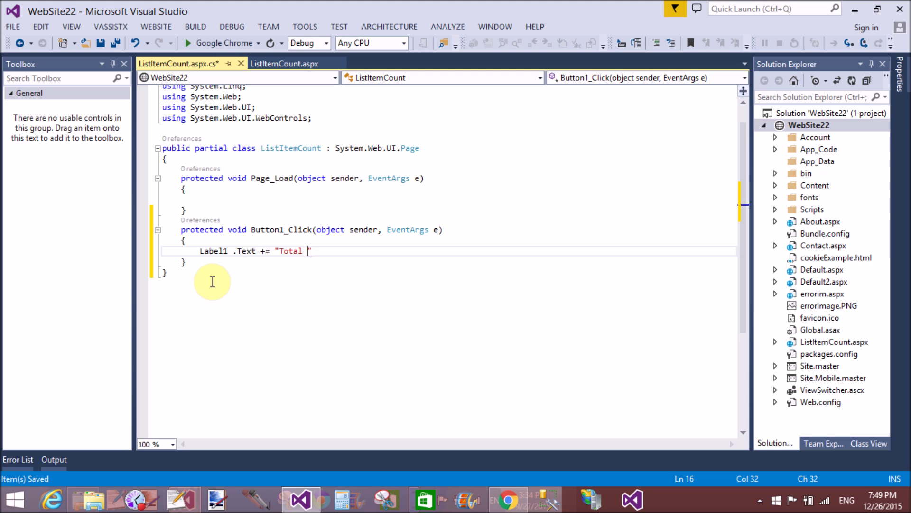
pyautogui.write('List')
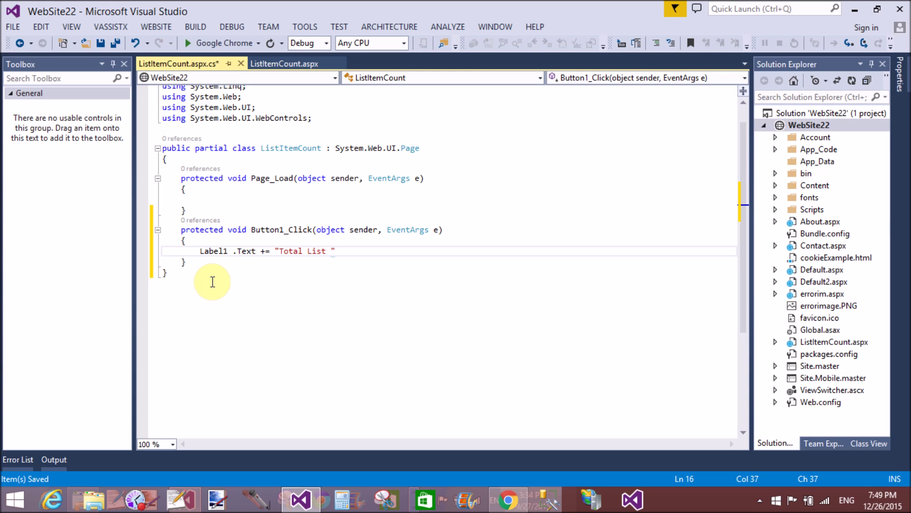
pyautogui.press('BackSpace')
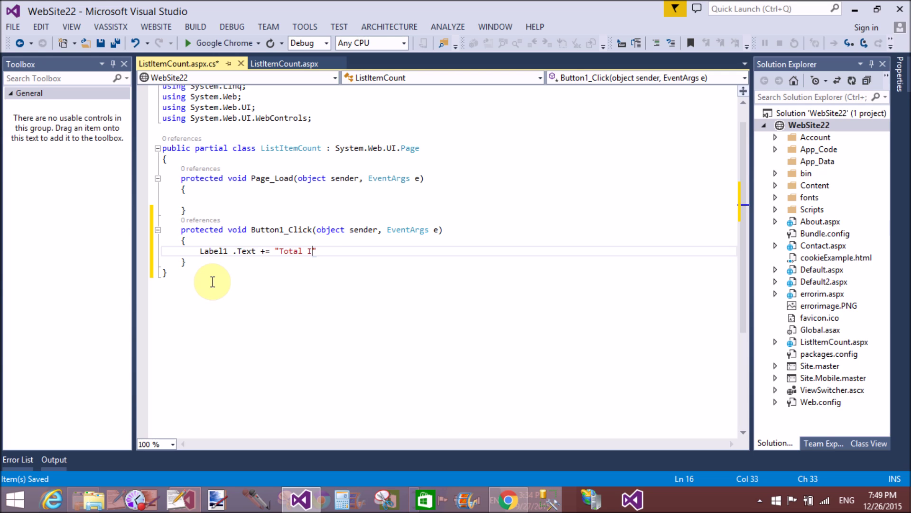
pyautogui.write('tems in')
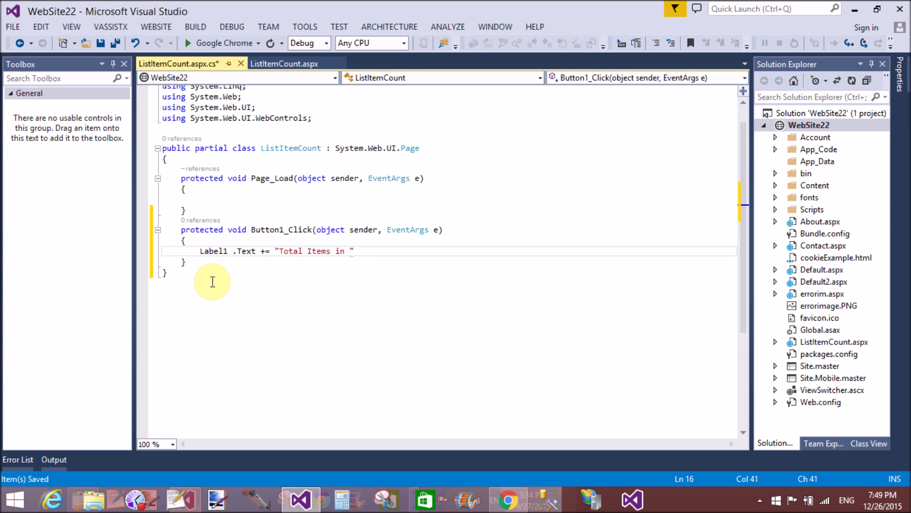
pyautogui.write('Dropdo')
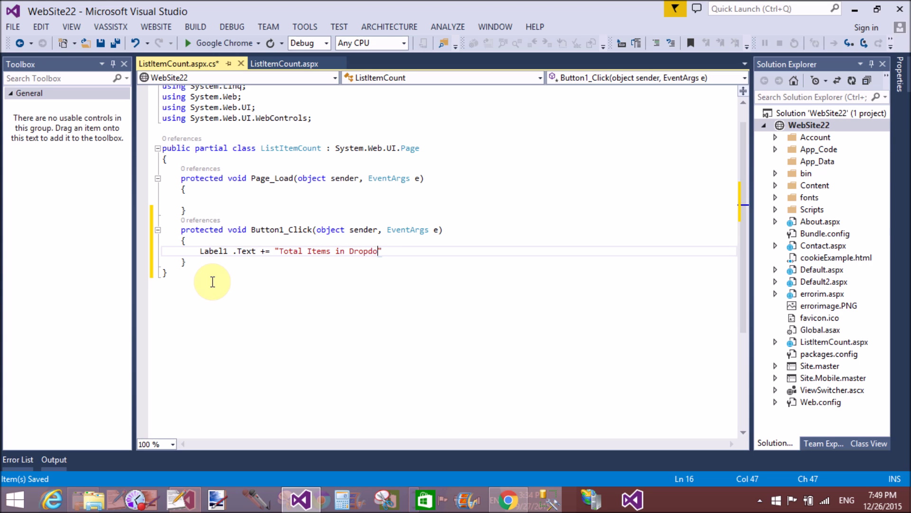
pyautogui.write('wnlist"')
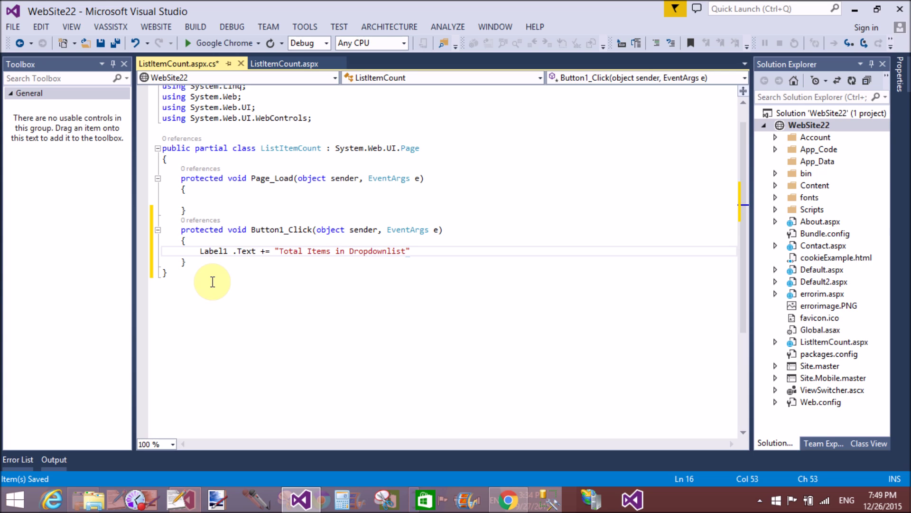
# - Append + DropDownList1.Items.Count + "<br/>" to that statement
pyautogui.write('+')
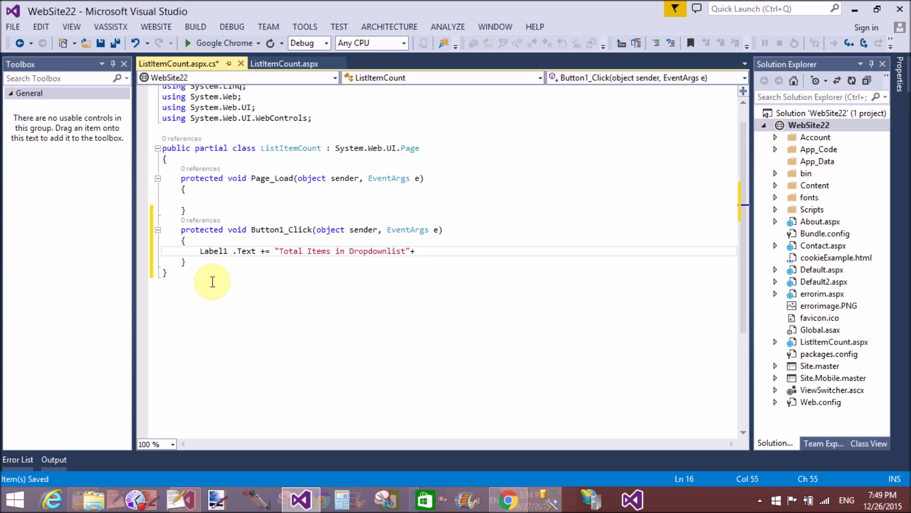
pyautogui.write('drop')
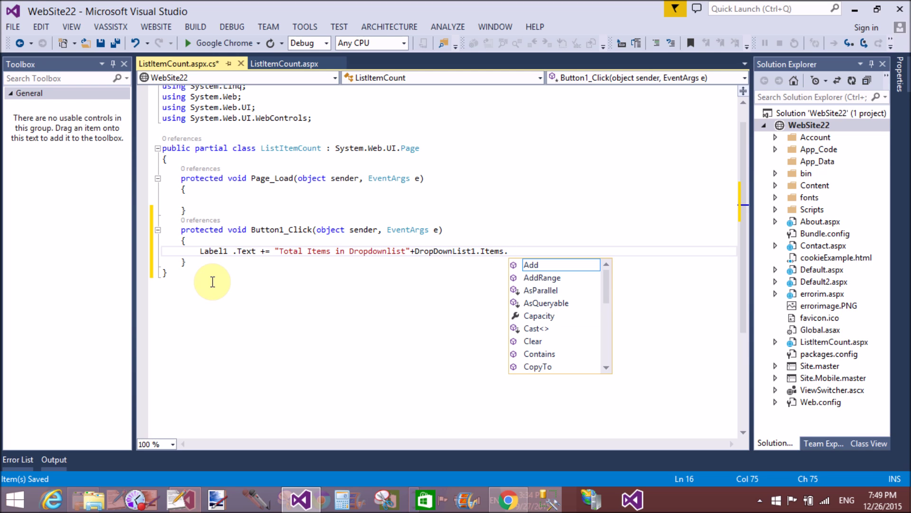
pyautogui.write('Count;')
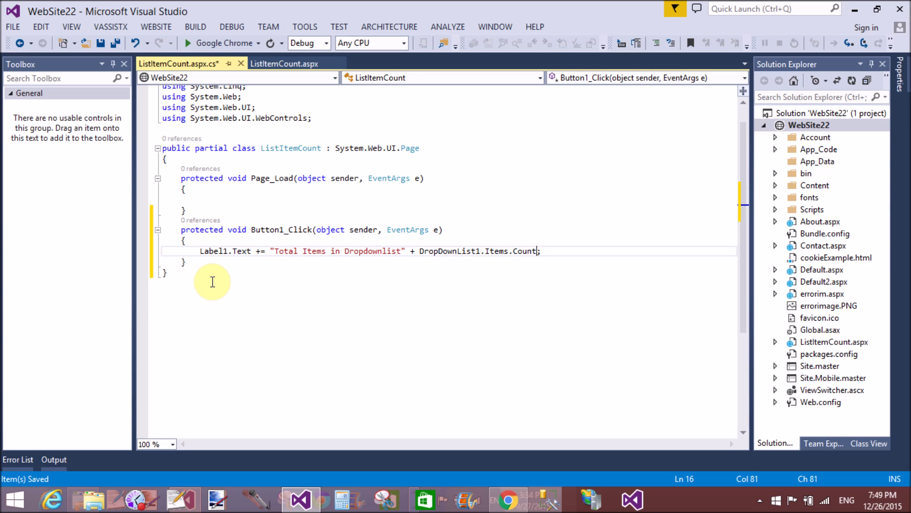
pyautogui.write('+"')
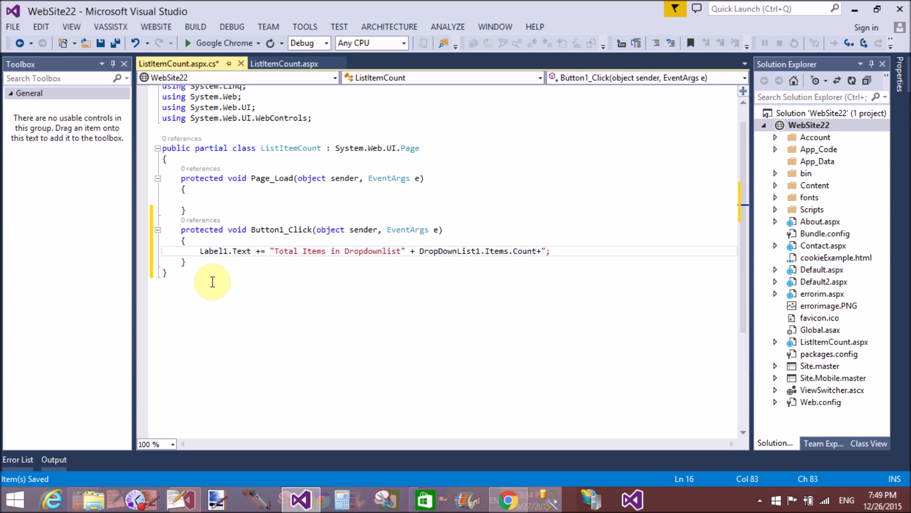
pyautogui.write('<br/>"')
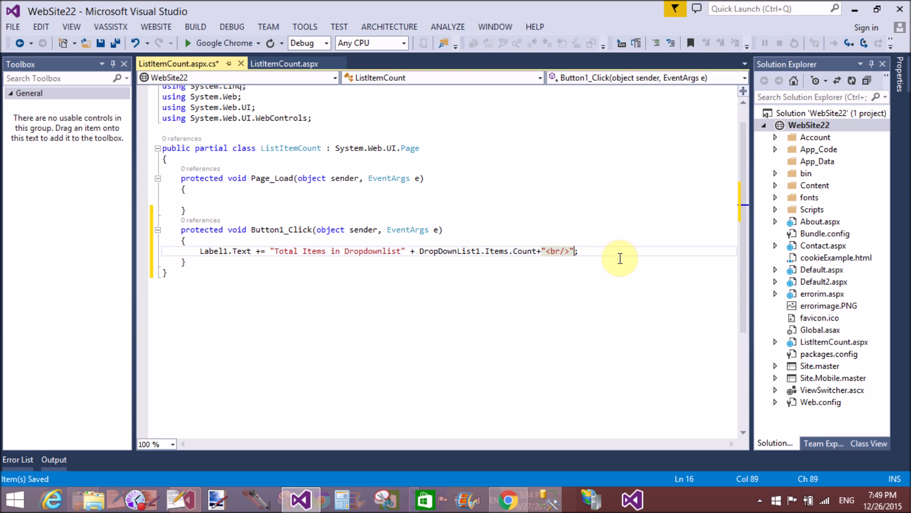
# - Add Label1.Text += "Total Items in ListBox" + ListBox1.Items.Count; and save with Ctrl+S
pyautogui.write('l')
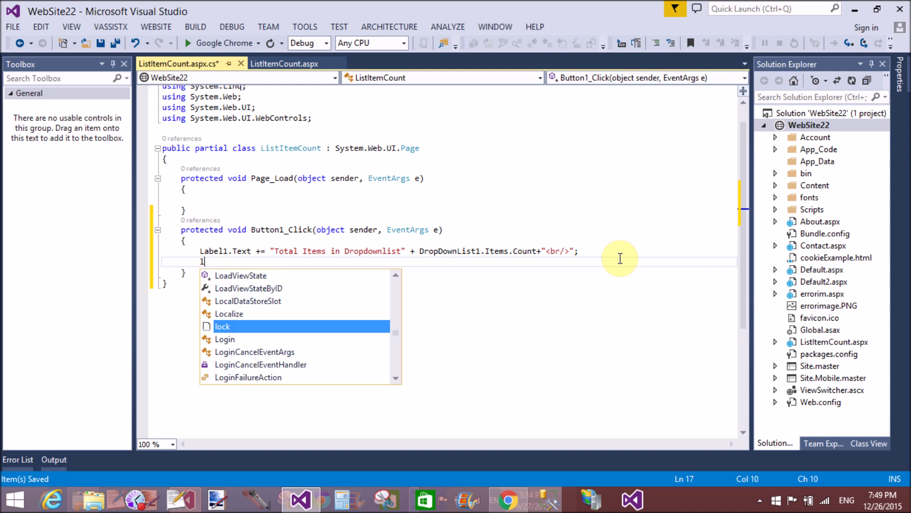
pyautogui.write('Label1.te')
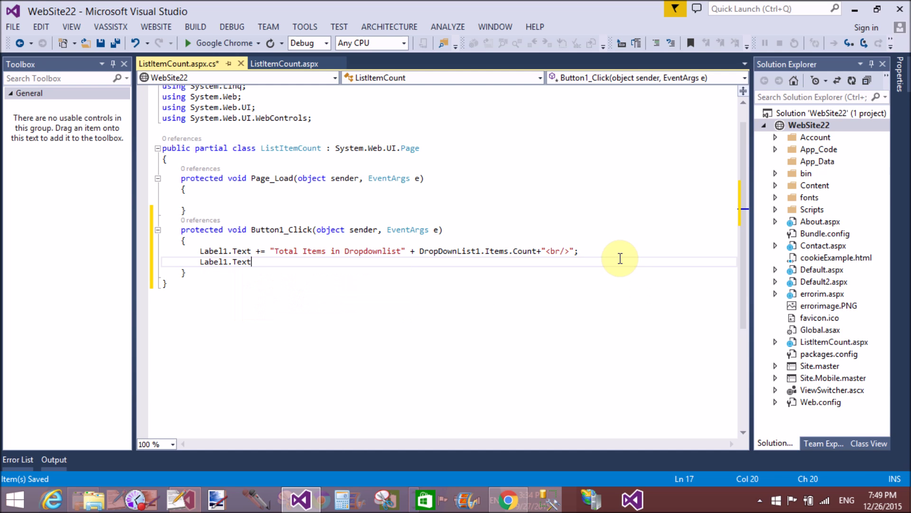
pyautogui.write('+=')
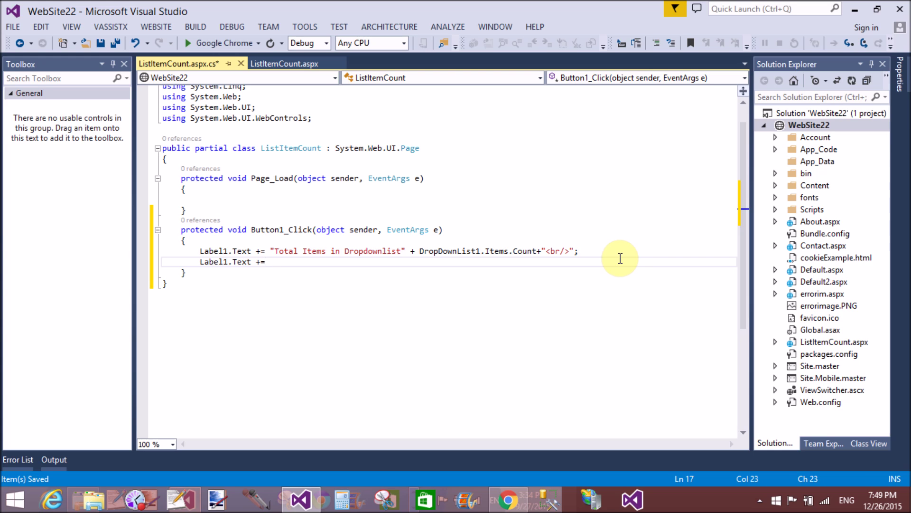
pyautogui.write('"Tot"')
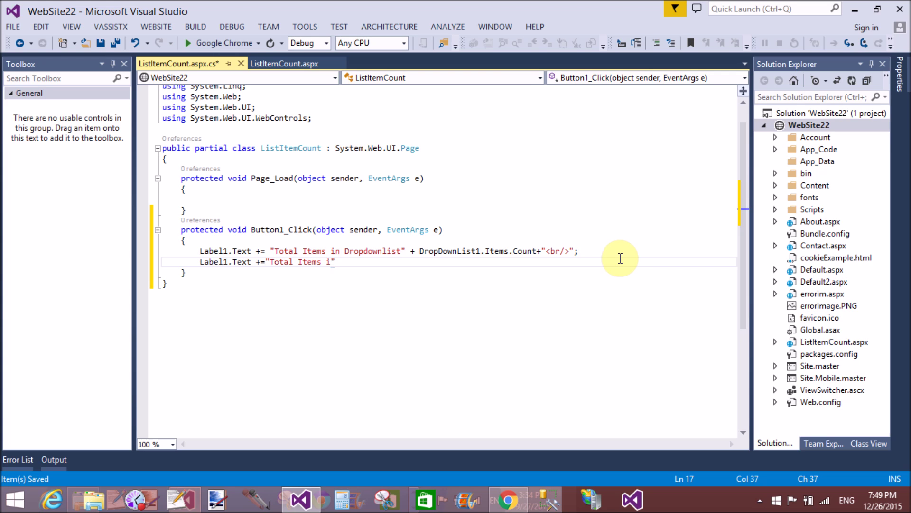
pyautogui.write('n List')
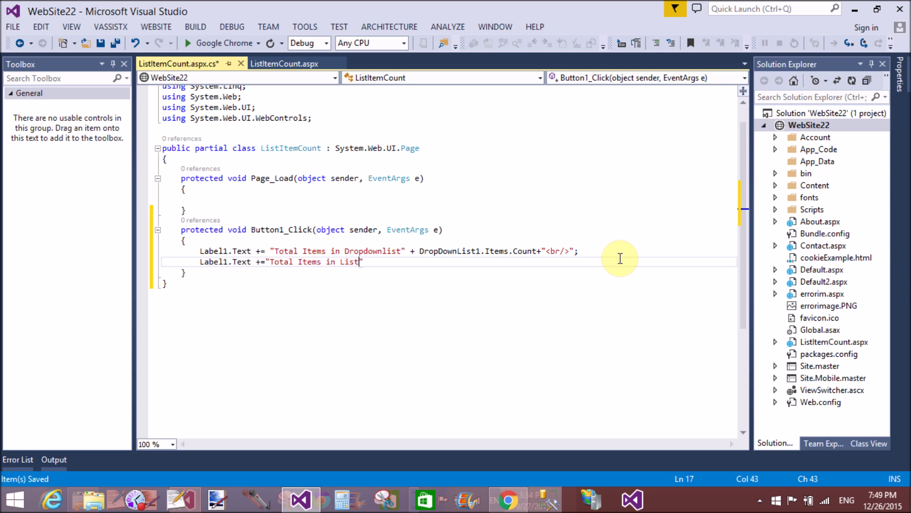
pyautogui.write('Box')
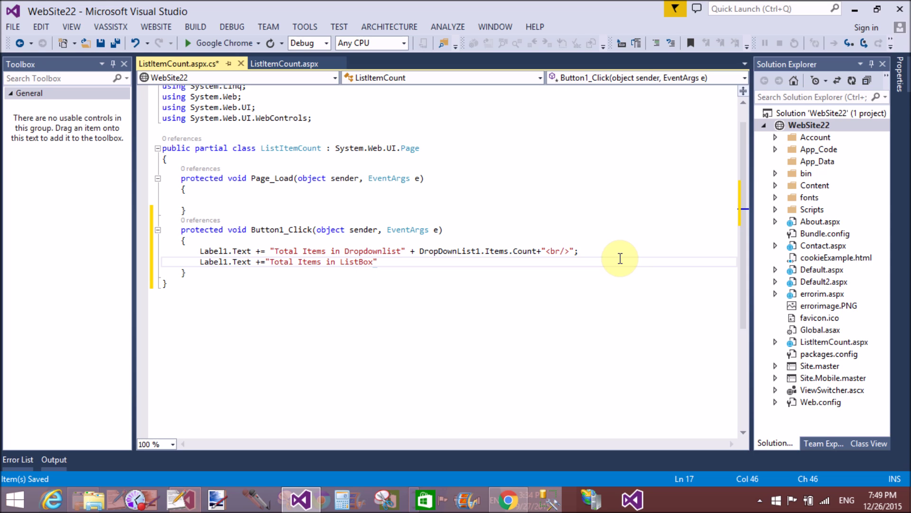
pyautogui.write('+')
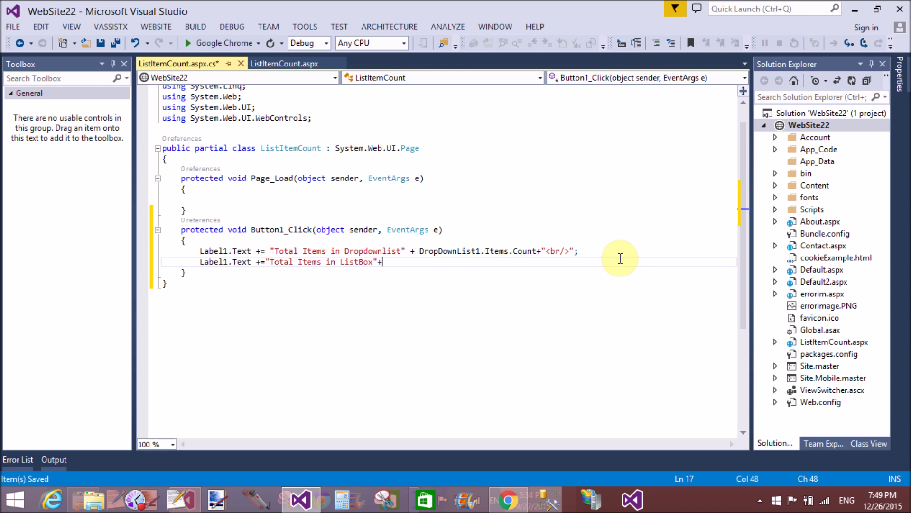
pyautogui.write('list')
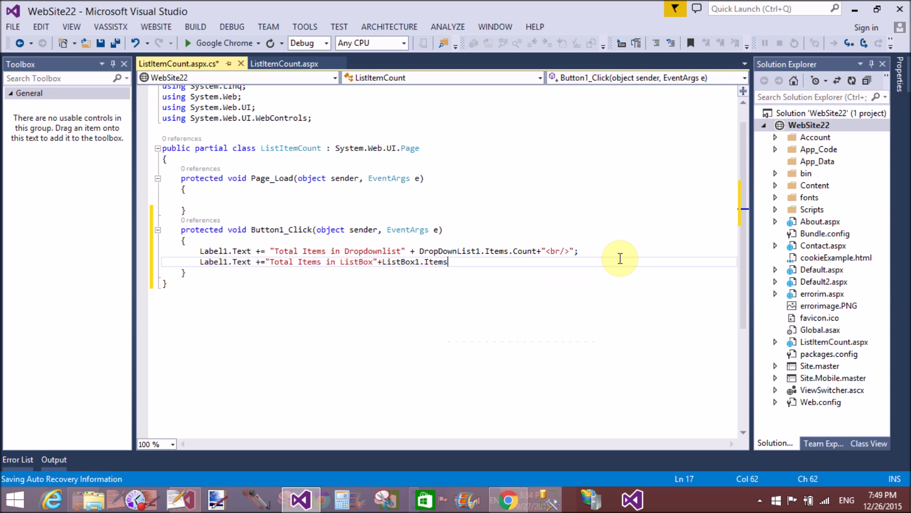
pyautogui.write('.count;')
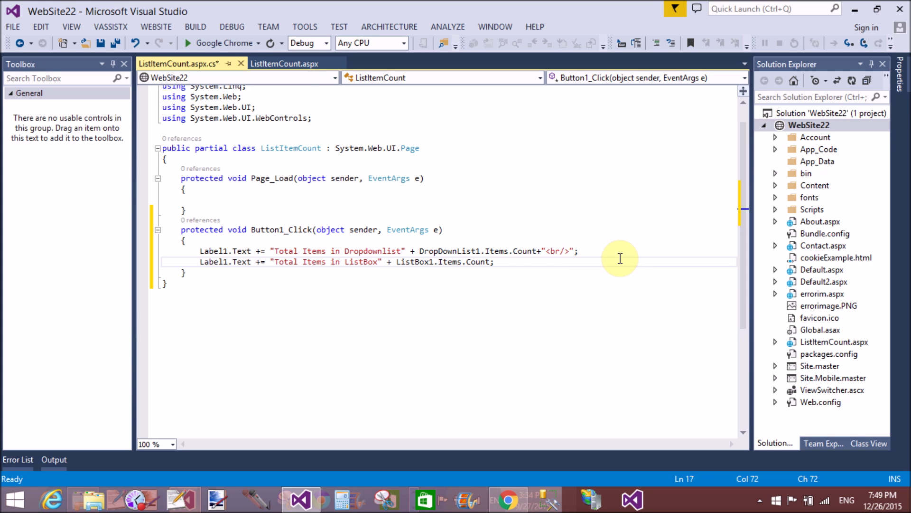
pyautogui.press('ctrl+s')
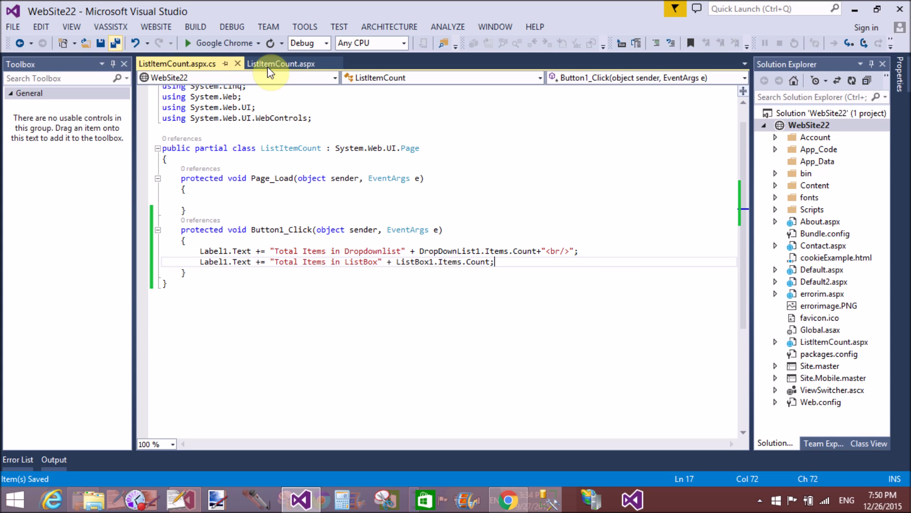
# - Launch ListItemCount.aspx in Google Chrome via View in Browser from its markup
pyautogui.click(280, 63)
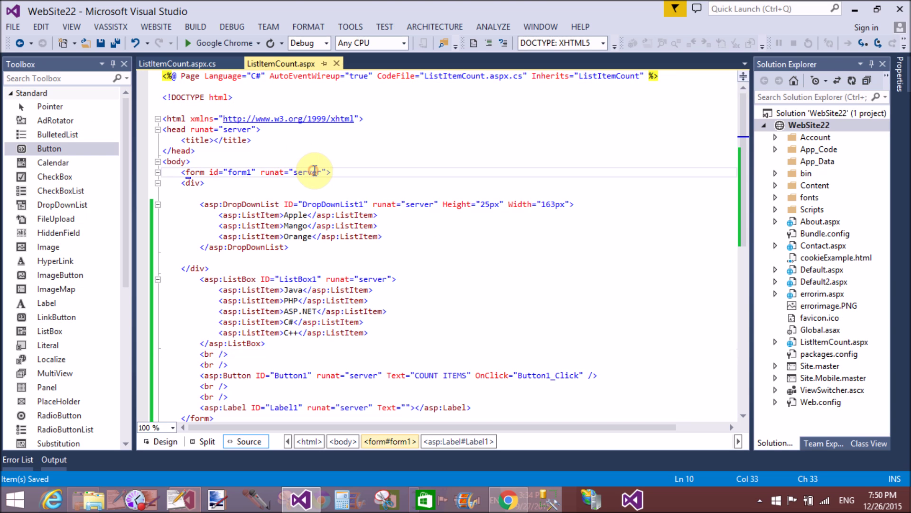
pyautogui.rightClick(315, 171)
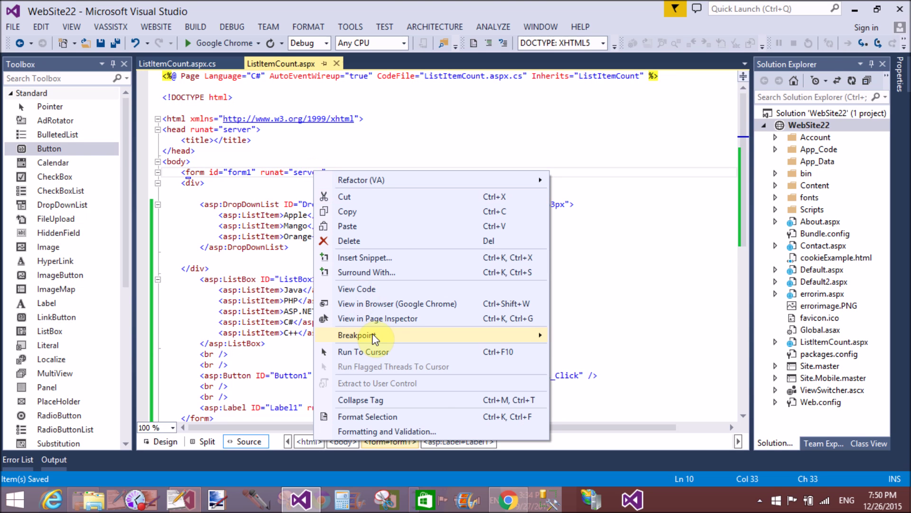
pyautogui.click(346, 287)
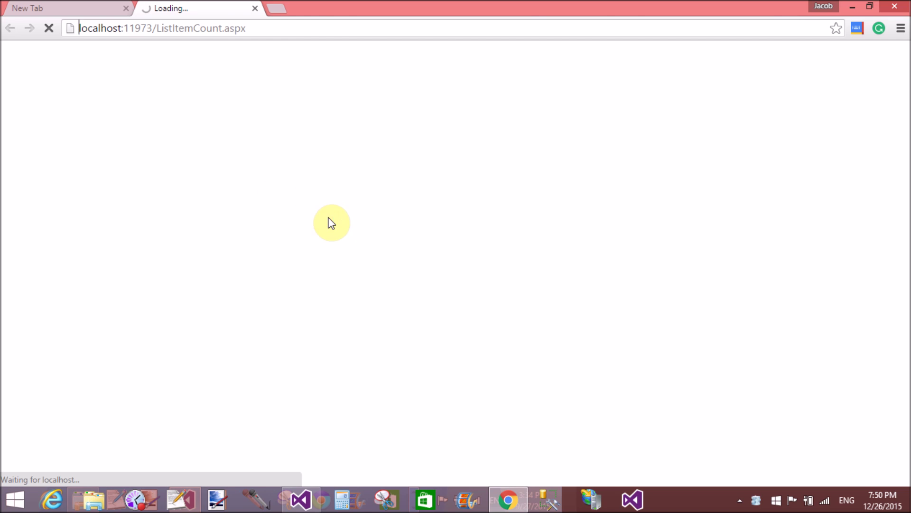
pyautogui.moveTo(164, 173)
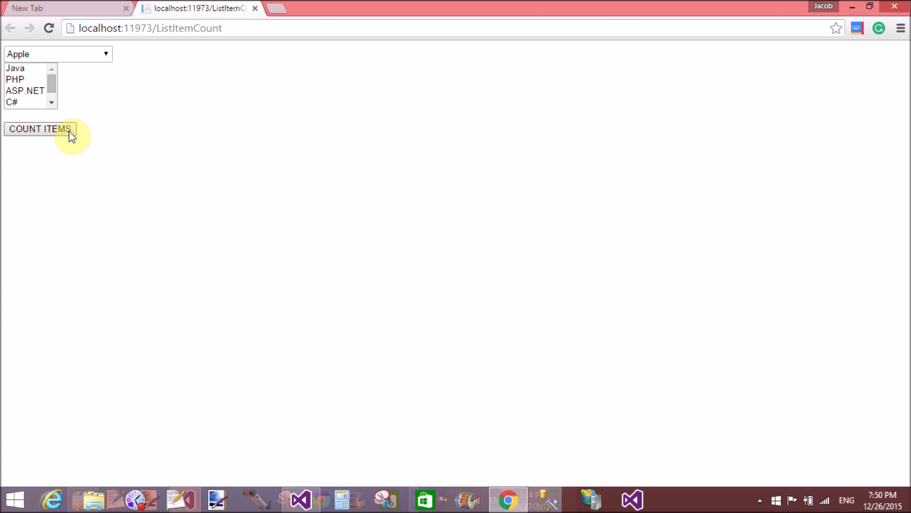
# - Click COUNT ITEMS to show 3 DropDownList items and 5 ListBox items
pyautogui.click(39, 128)
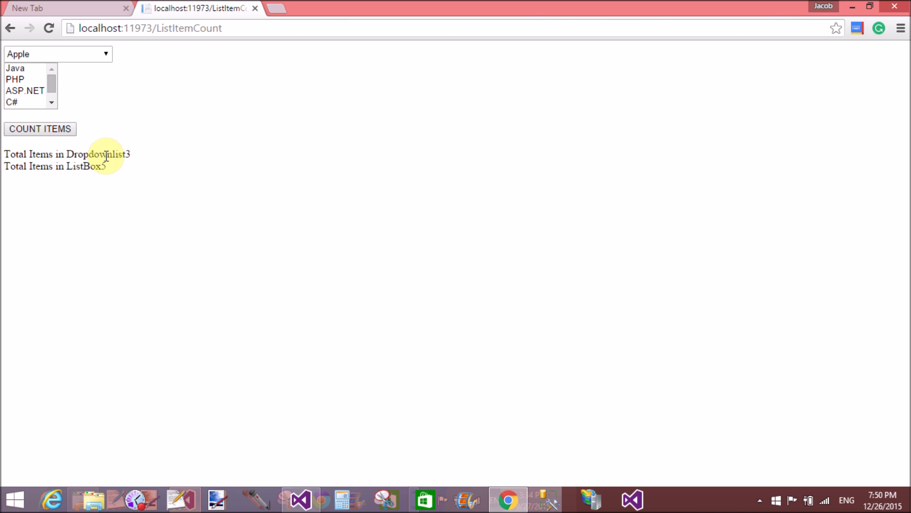